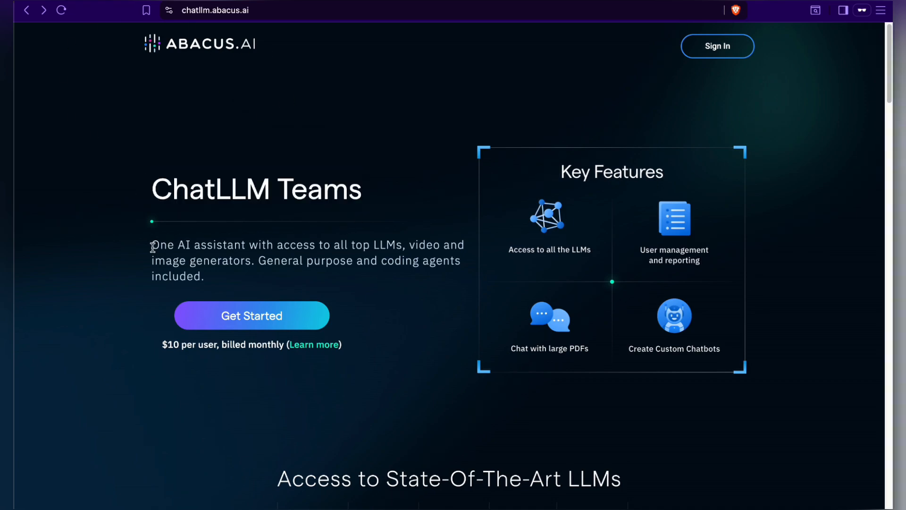
Open the ChatLLM Teams chat workspace from chatllm.abacus.ai.
{"action": "double_click", "coordinate": [197, 244]}
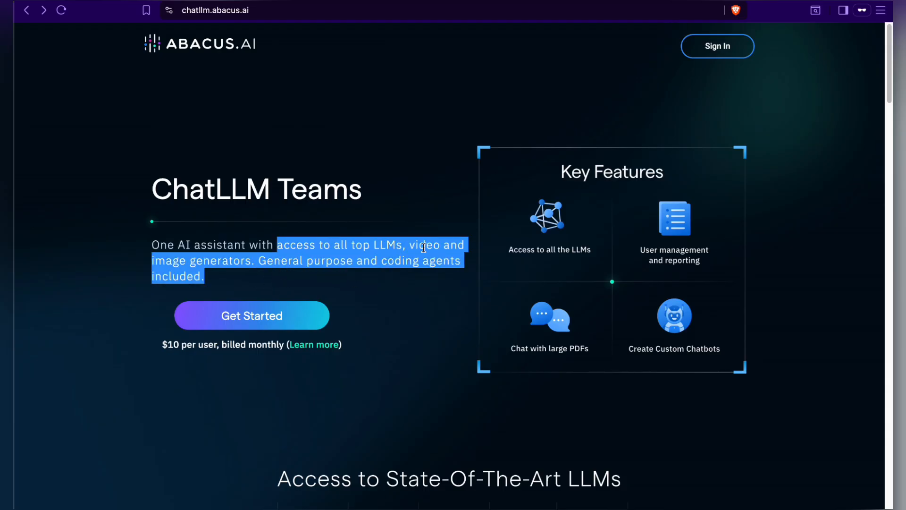
{"action": "mouse_move", "coordinate": [212, 279]}
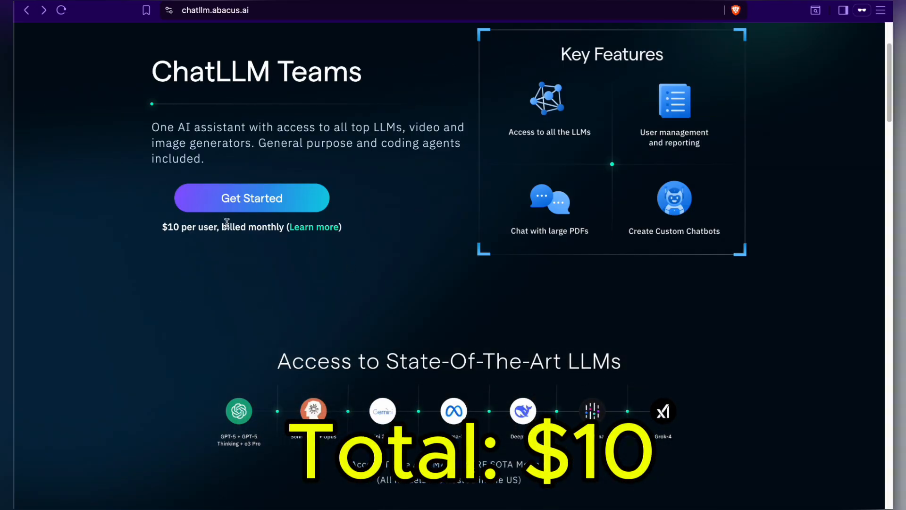
{"action": "double_click", "coordinate": [172, 227]}
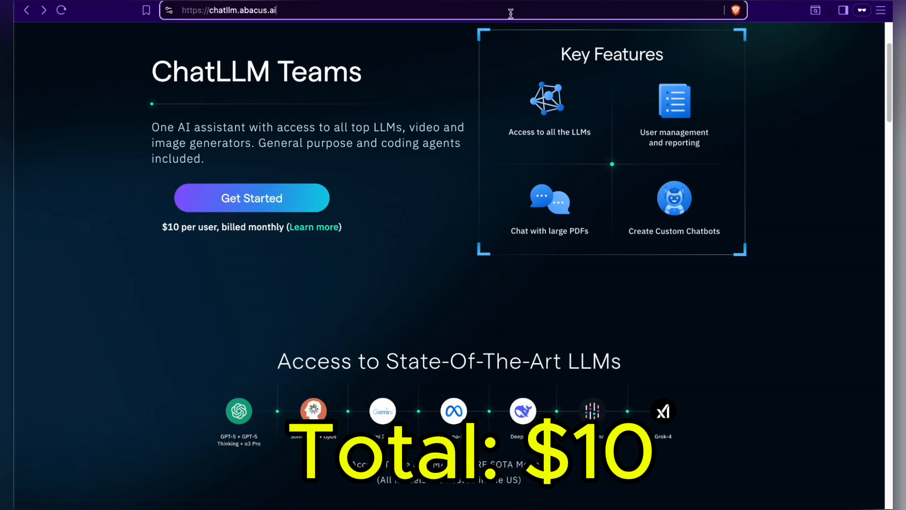
{"action": "left_click", "coordinate": [251, 197]}
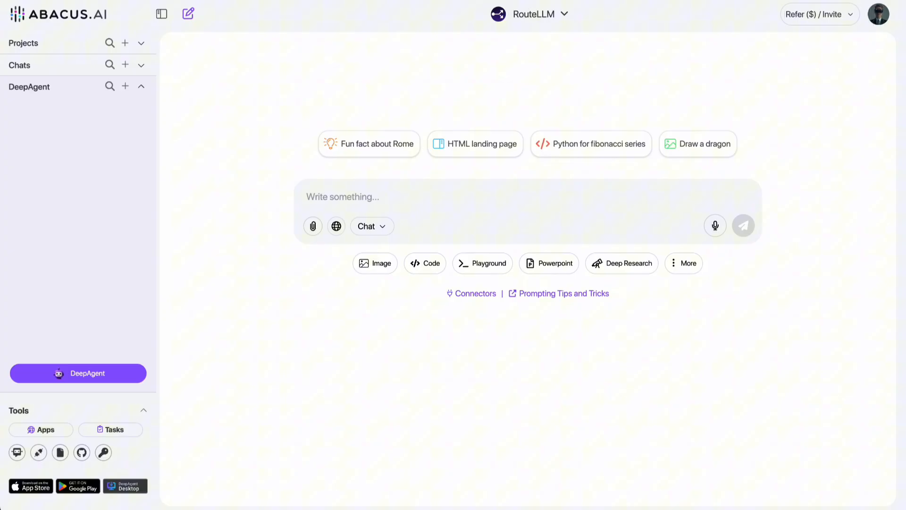
{"action": "mouse_move", "coordinate": [363, 91]}
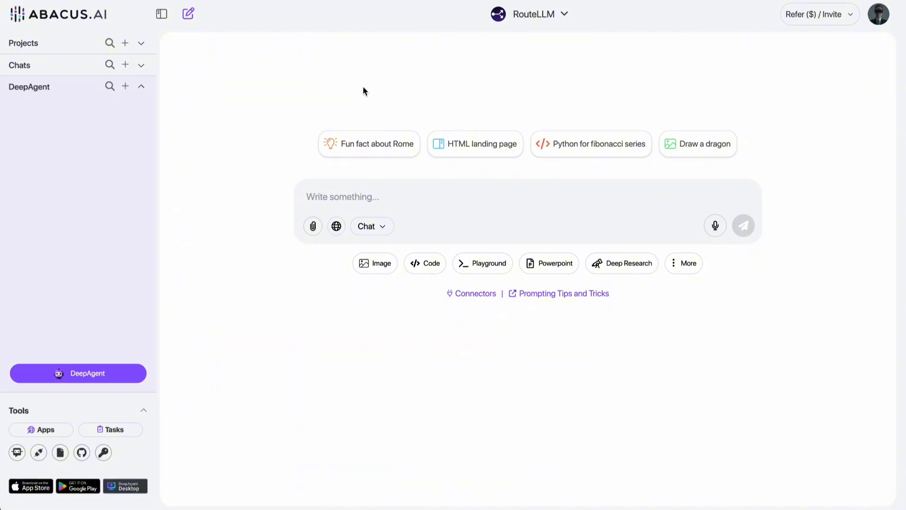
{"action": "mouse_move", "coordinate": [824, 99]}
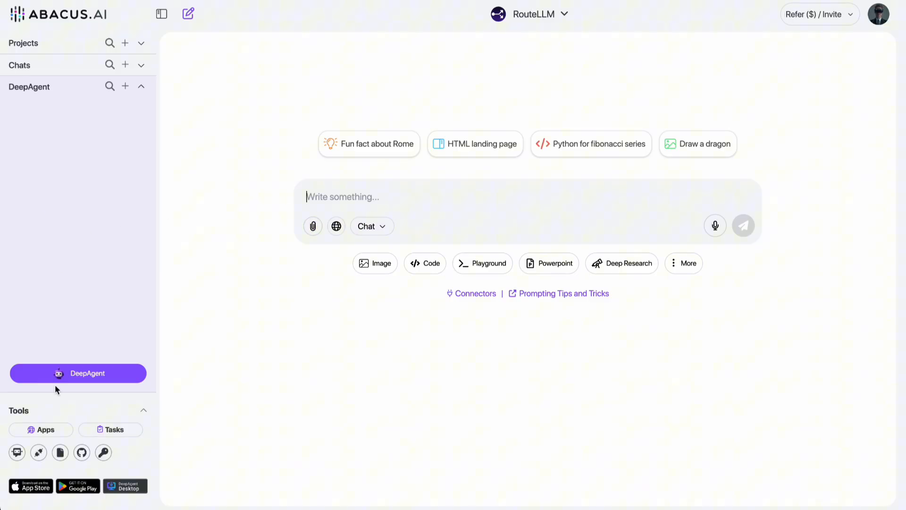
{"action": "mouse_move", "coordinate": [526, 78]}
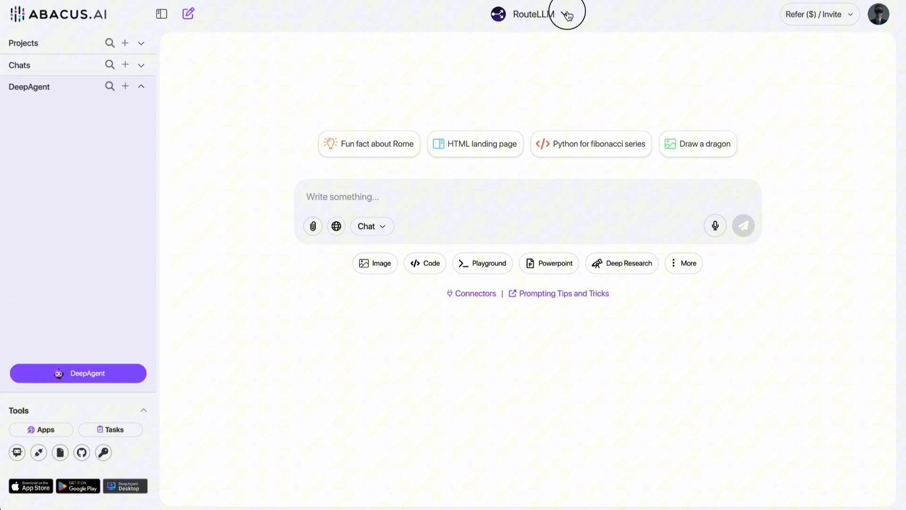
Browse the list of about 40 chat models and keep RouteLLM selected.
{"action": "left_click", "coordinate": [532, 15]}
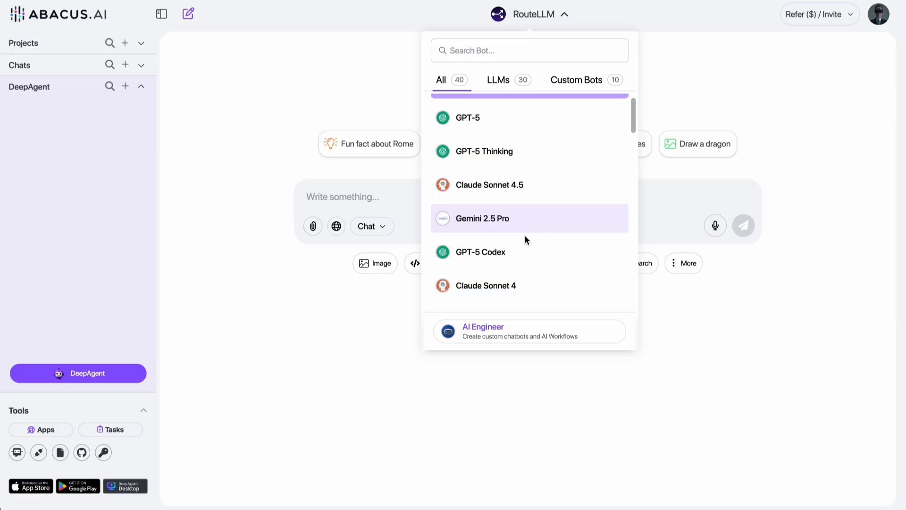
{"action": "scroll", "scroll_direction": "down", "scroll_amount": 3}
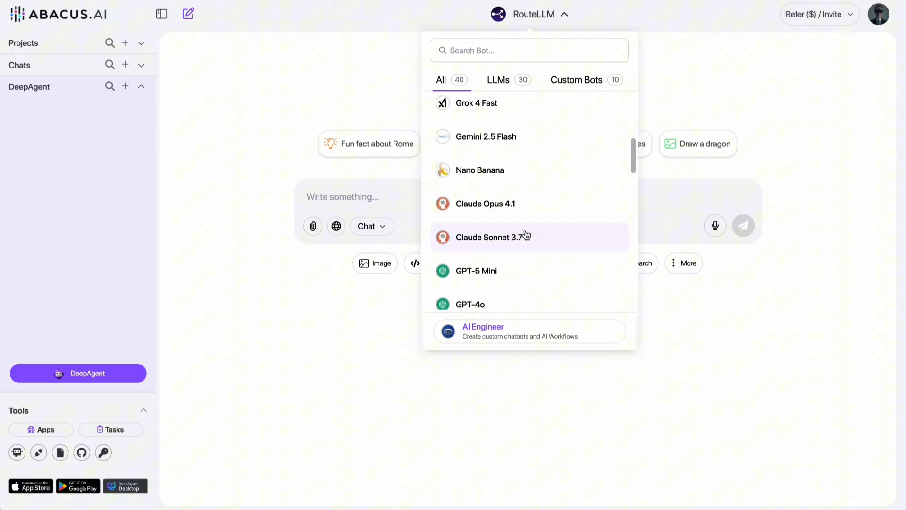
{"action": "scroll", "scroll_direction": "down", "scroll_amount": 3}
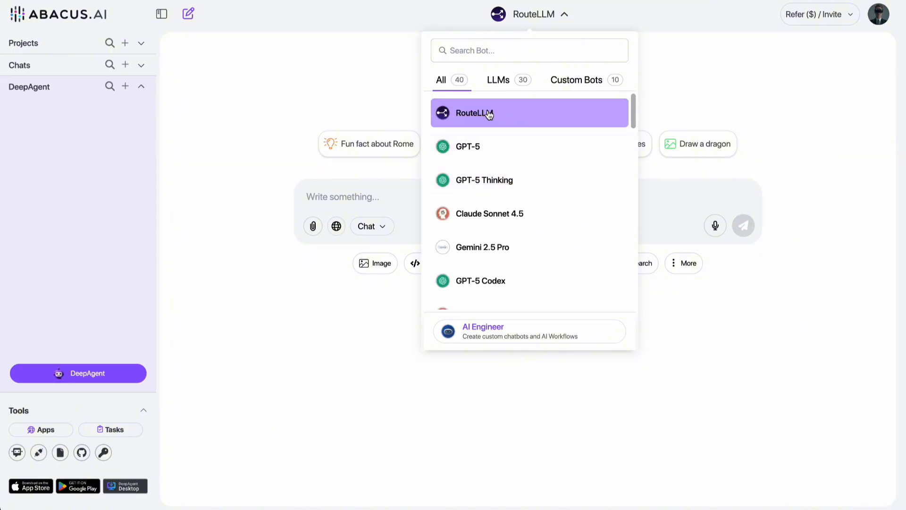
{"action": "left_click", "coordinate": [529, 113]}
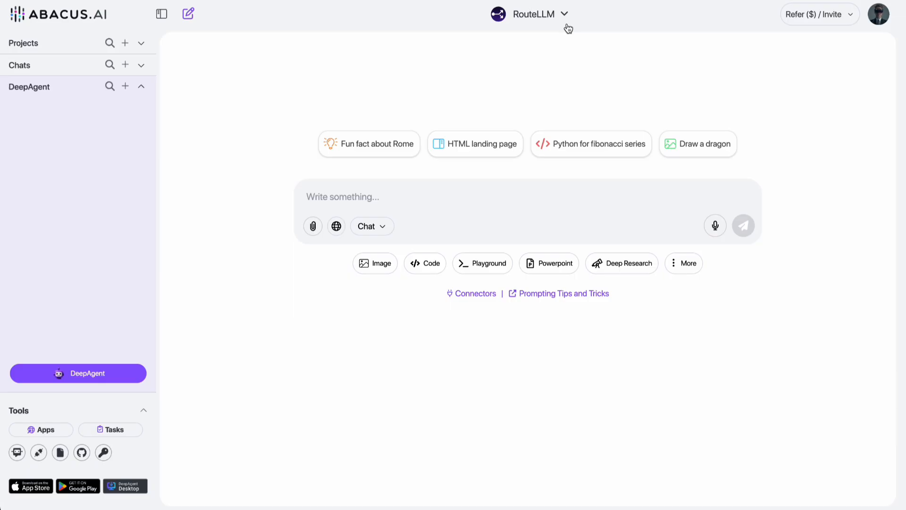
{"action": "left_click", "coordinate": [534, 14]}
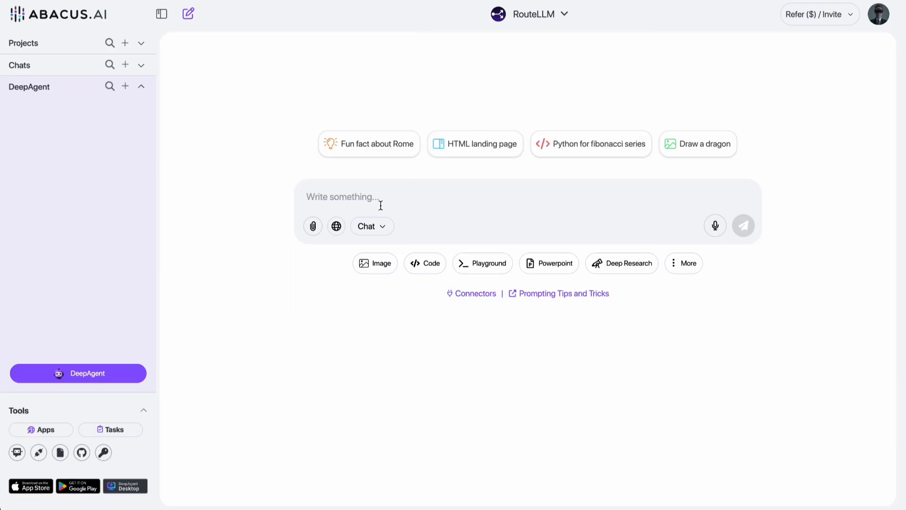
{"action": "mouse_move", "coordinate": [575, 201]}
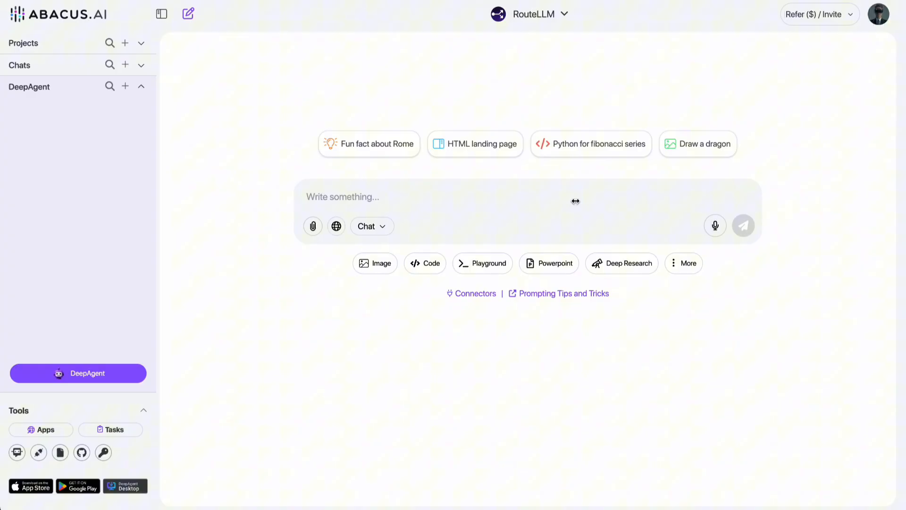
Send 'Plan a weekend trip to Paris' to RouteLLM and read through its itinerary answer.
{"action": "type", "text": "Plan a weekend trip to Paris"}
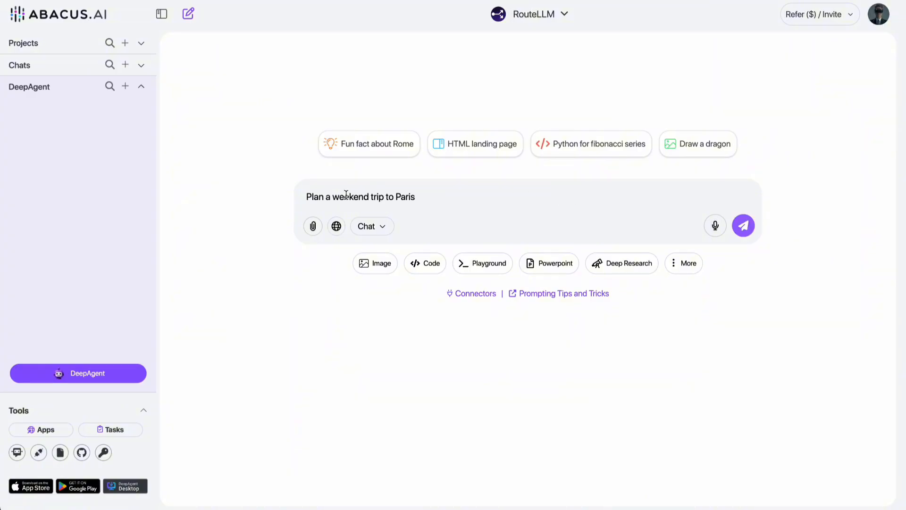
{"action": "left_click", "coordinate": [742, 226]}
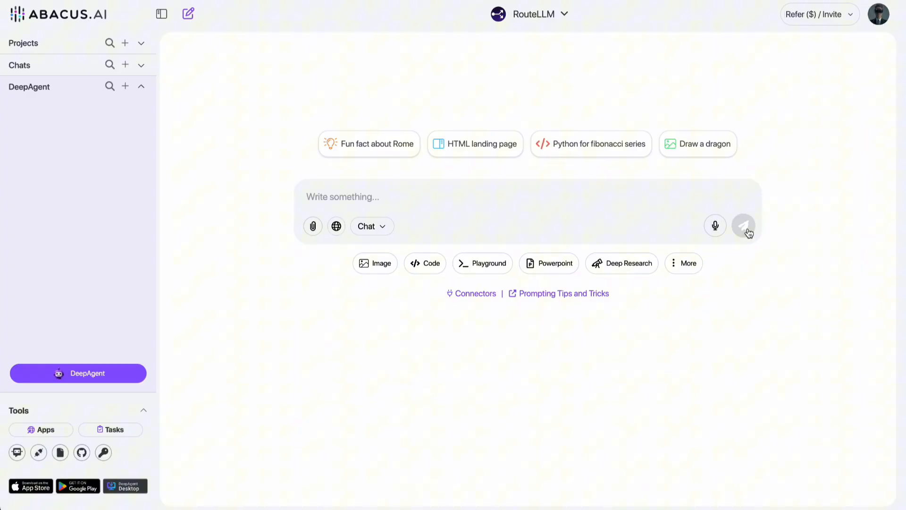
{"action": "left_click", "coordinate": [744, 226]}
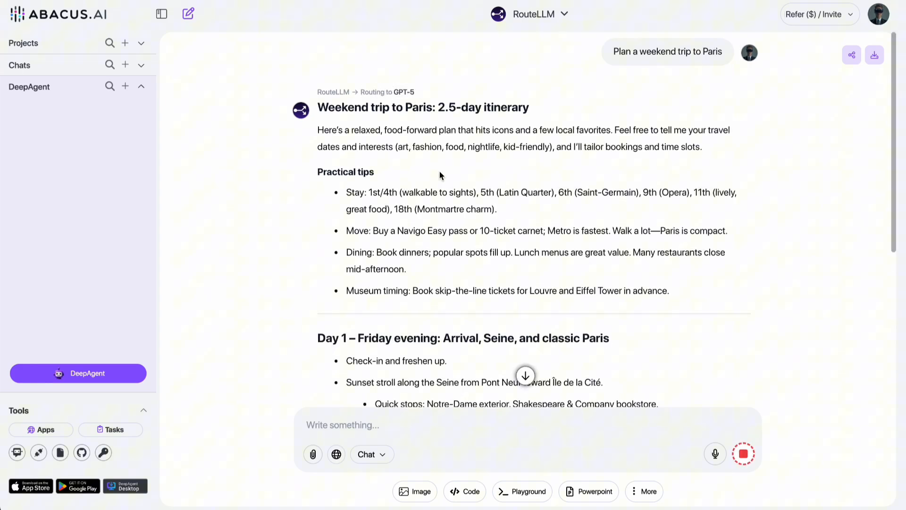
{"action": "scroll", "scroll_direction": "down", "scroll_amount": 3}
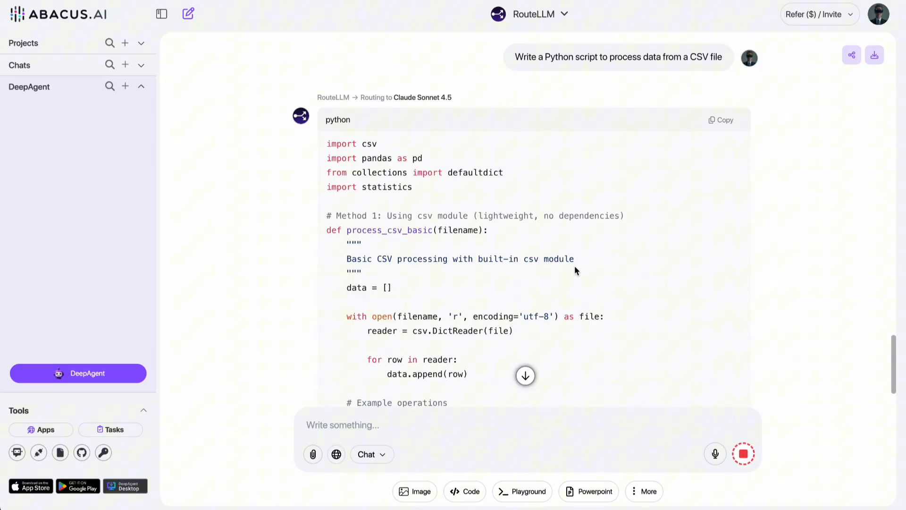
{"action": "scroll", "scroll_direction": "down", "scroll_amount": 3}
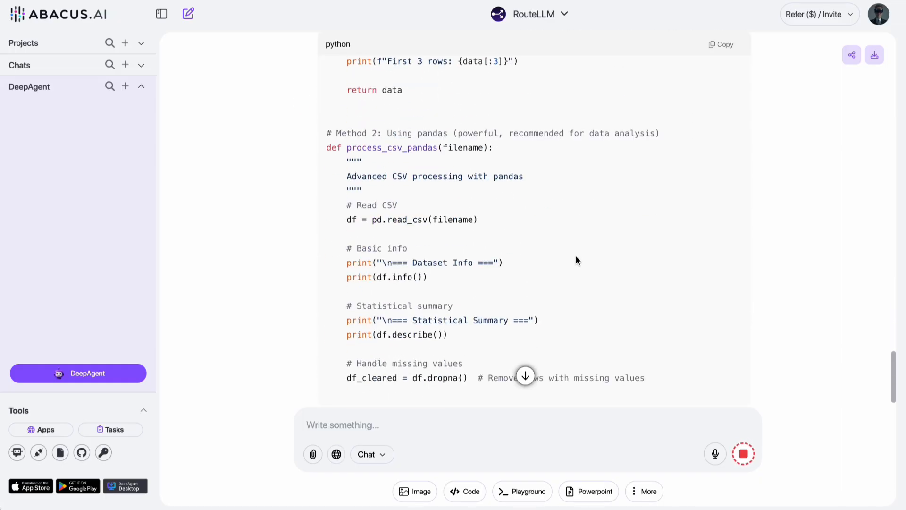
{"action": "scroll", "scroll_direction": "down", "scroll_amount": 3}
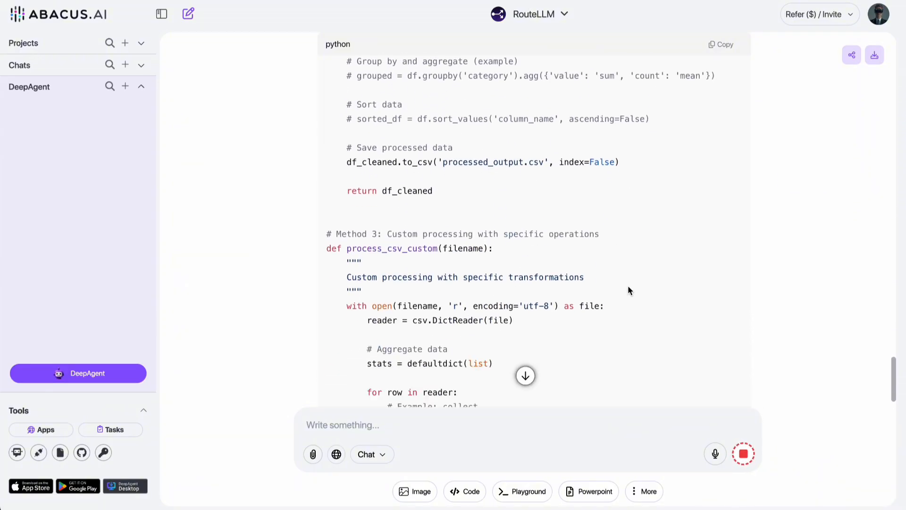
{"action": "scroll", "scroll_direction": "down", "scroll_amount": 3}
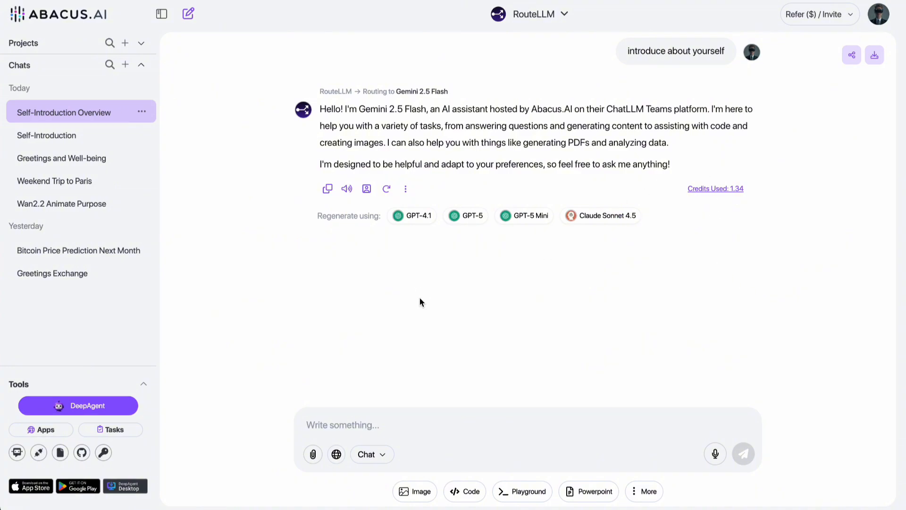
{"action": "mouse_move", "coordinate": [413, 365]}
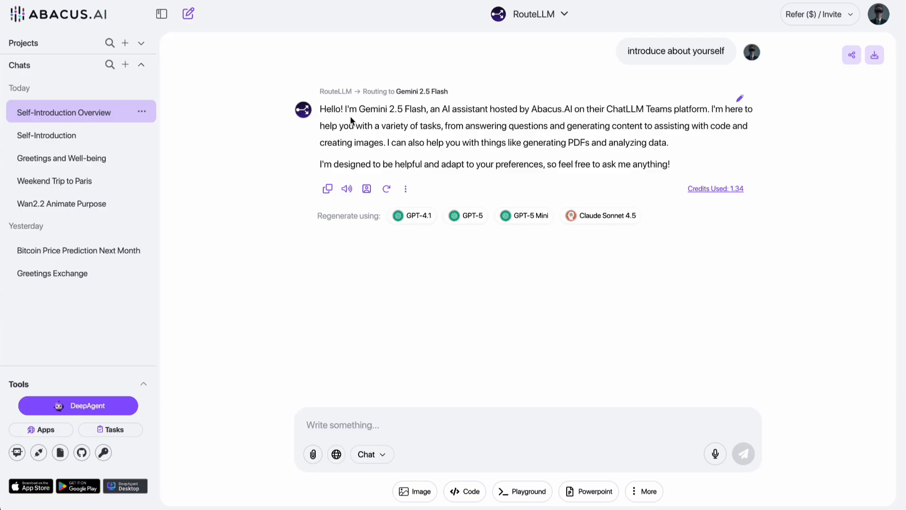
{"action": "mouse_move", "coordinate": [727, 324]}
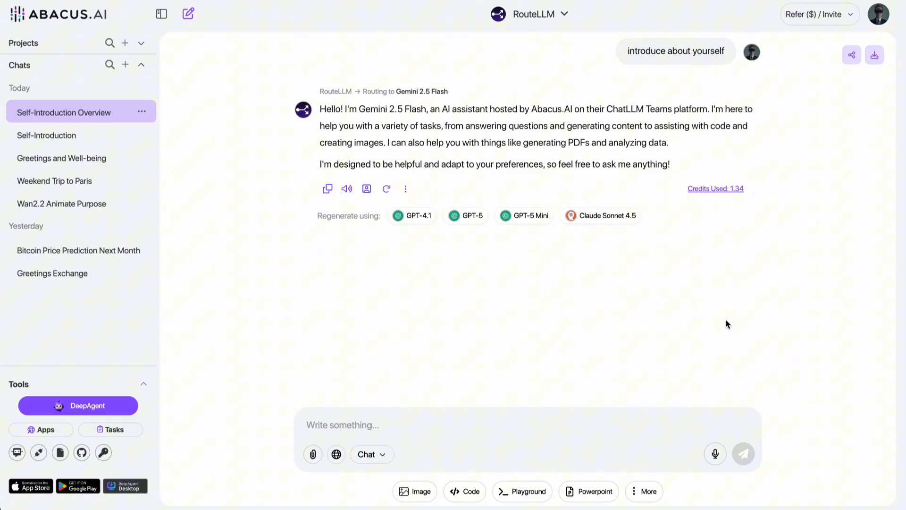
{"action": "mouse_move", "coordinate": [623, 496]}
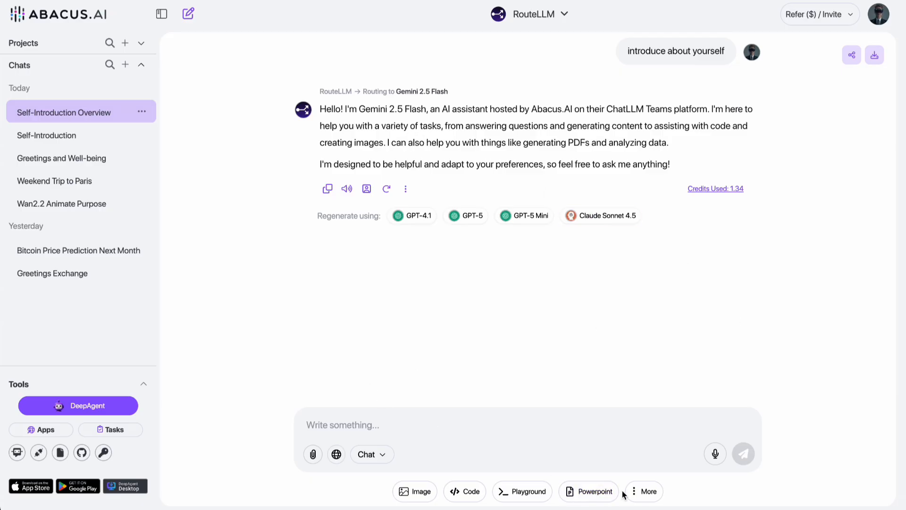
Show the extra tools list (Video-Gen, Lip Sync, Humanize, Text-to-Speech) under the message box.
{"action": "left_click", "coordinate": [642, 490]}
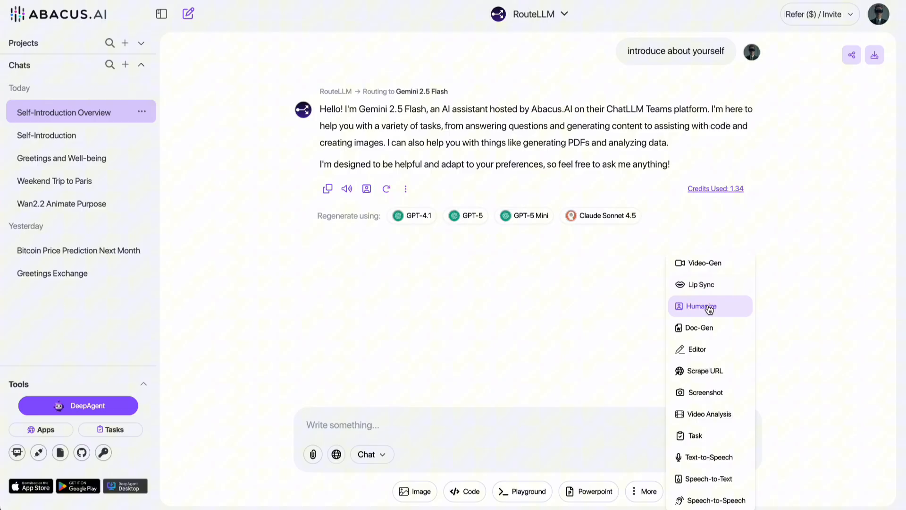
{"action": "left_click", "coordinate": [701, 306]}
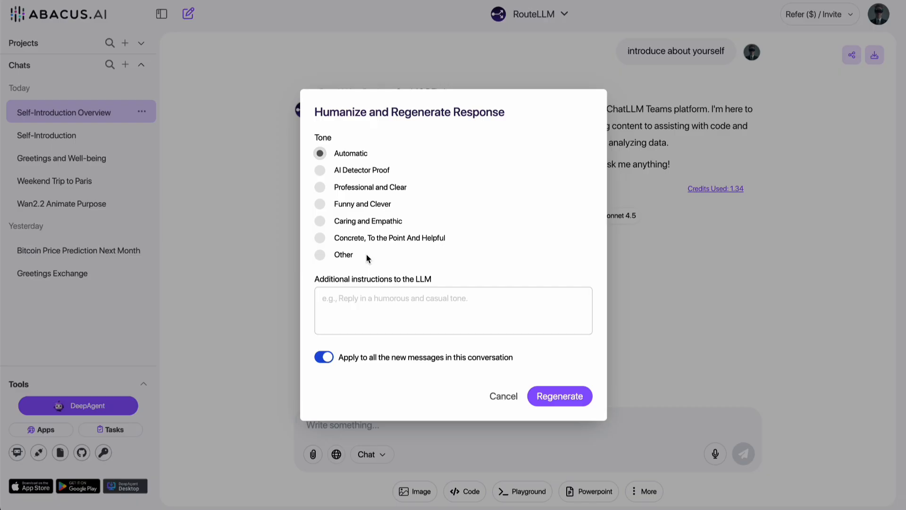
{"action": "mouse_move", "coordinate": [470, 128]}
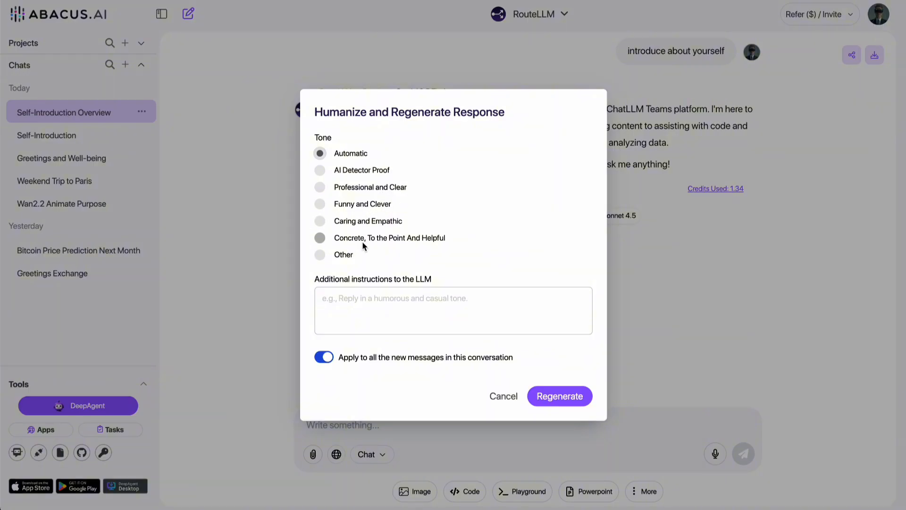
{"action": "left_click", "coordinate": [320, 254]}
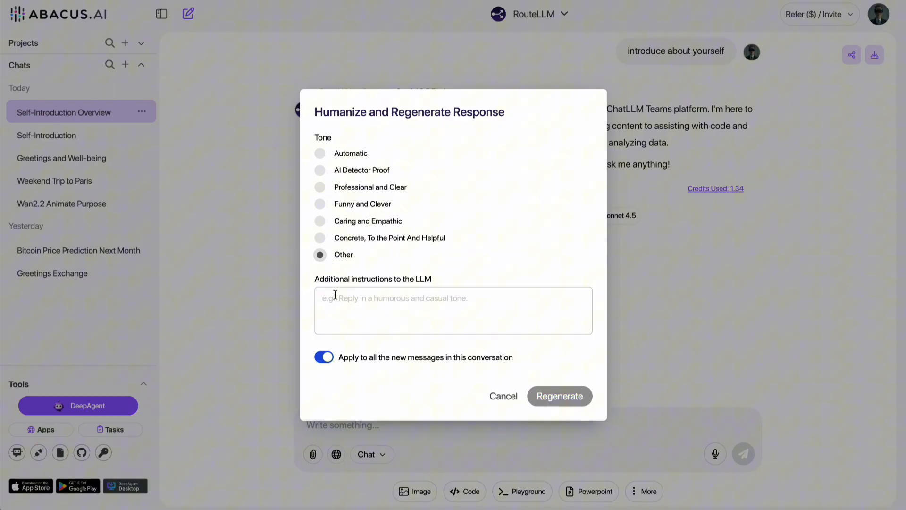
{"action": "left_click", "coordinate": [453, 311]}
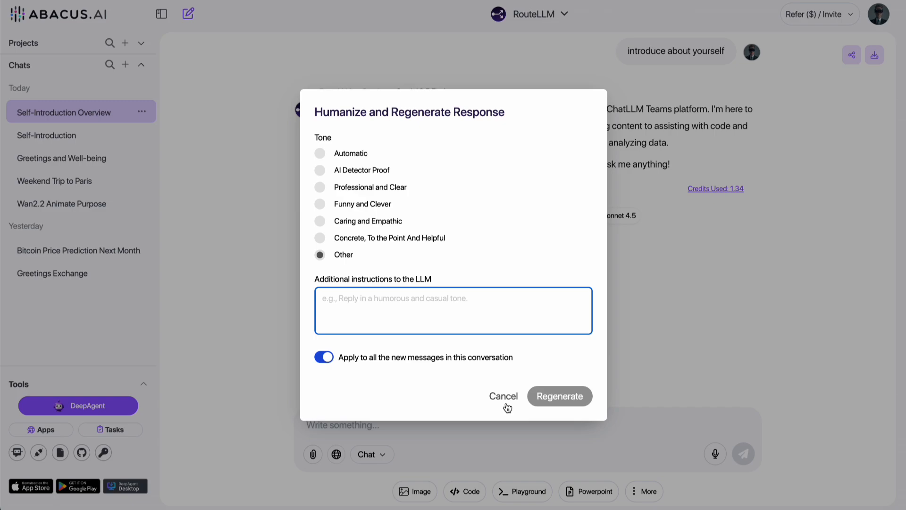
{"action": "left_click", "coordinate": [502, 396]}
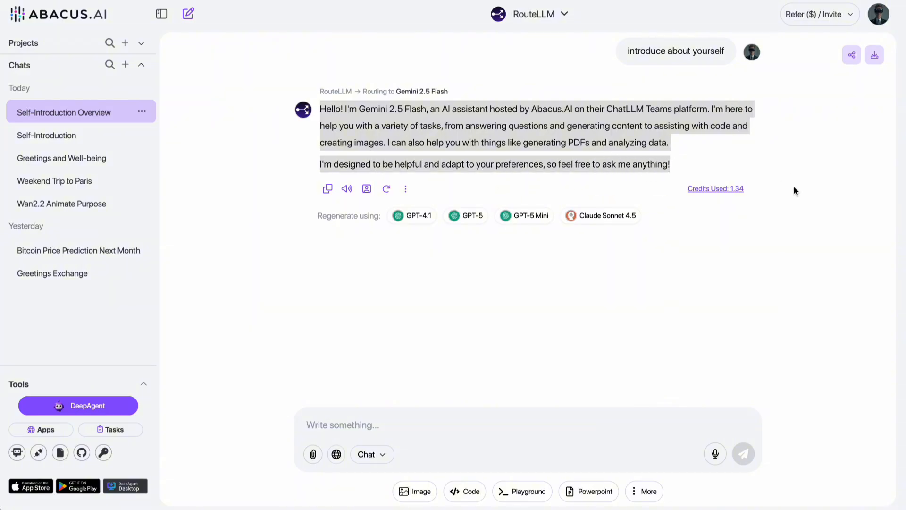
{"action": "mouse_move", "coordinate": [803, 195]}
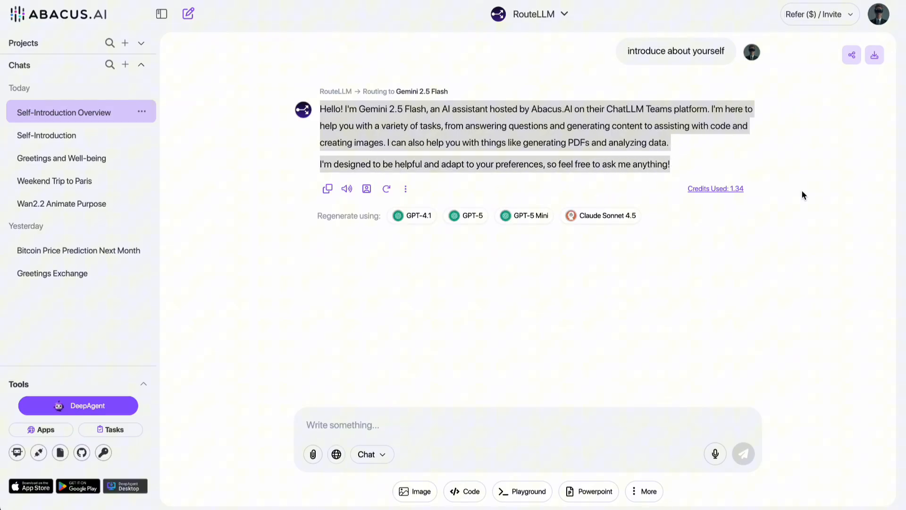
Humanize the reply with custom tone 'reply like a YouTuber', applied to all messages, and regenerate.
{"action": "left_click", "coordinate": [404, 189]}
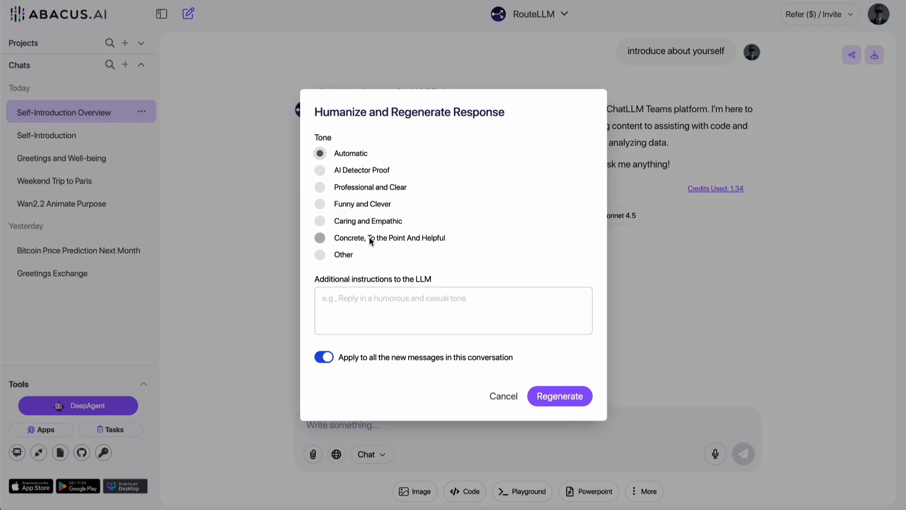
{"action": "left_click", "coordinate": [320, 254]}
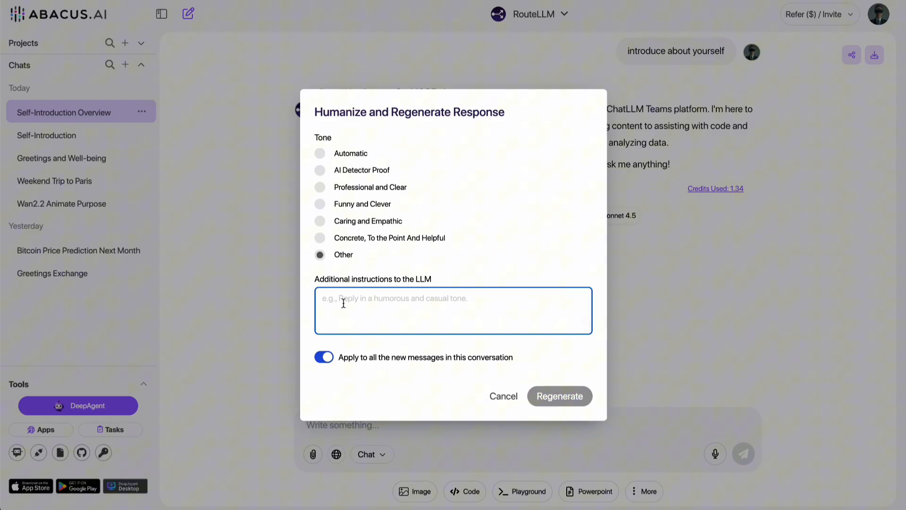
{"action": "type", "text": "reply like a YouTuber"}
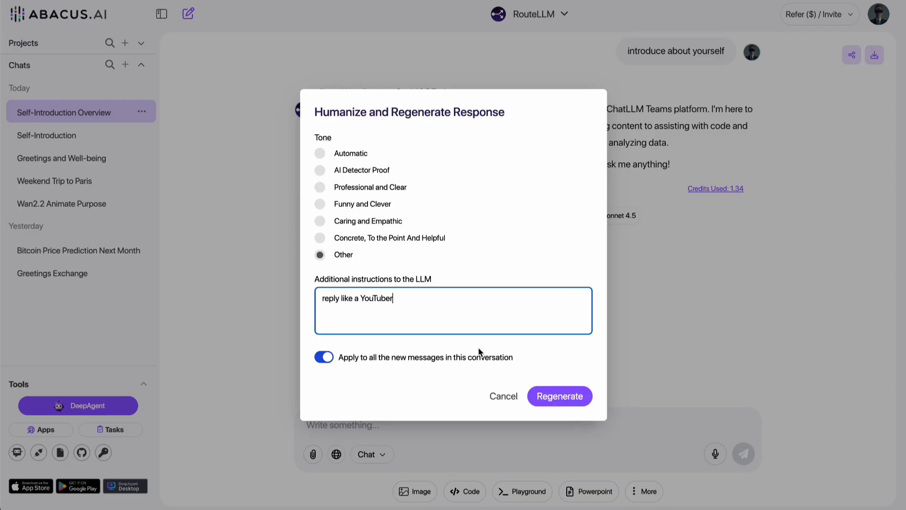
{"action": "left_click", "coordinate": [558, 396]}
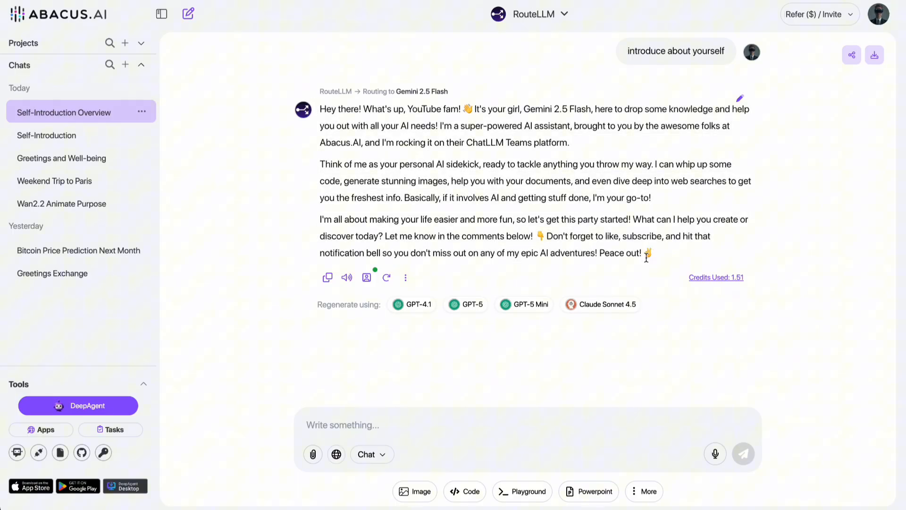
{"action": "mouse_move", "coordinate": [780, 192]}
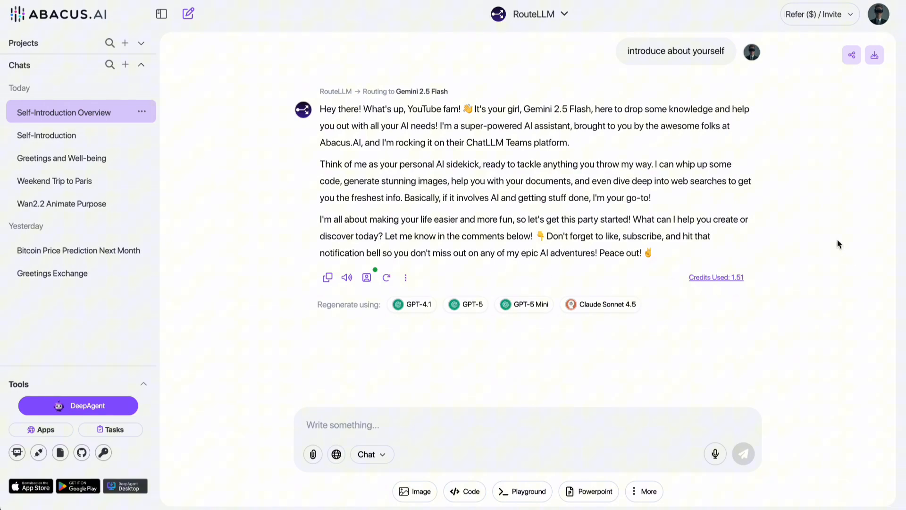
{"action": "mouse_move", "coordinate": [295, 386]}
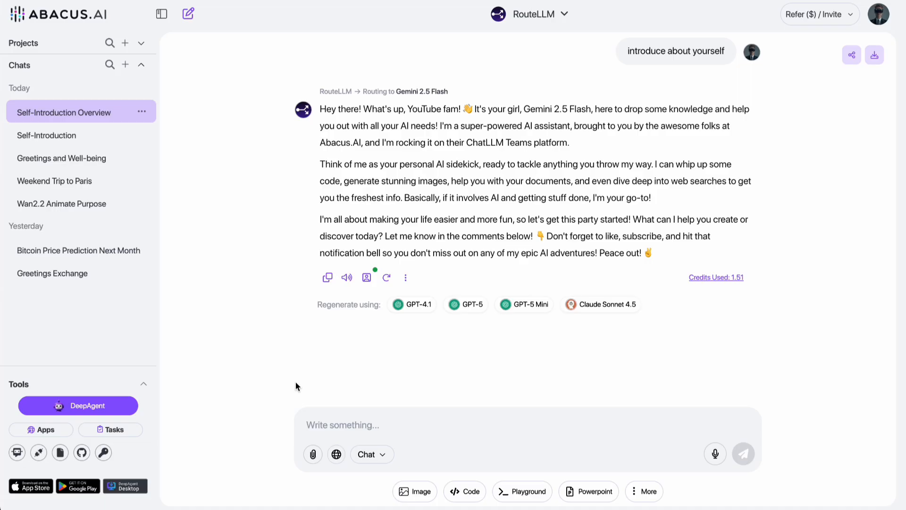
{"action": "mouse_move", "coordinate": [421, 448]}
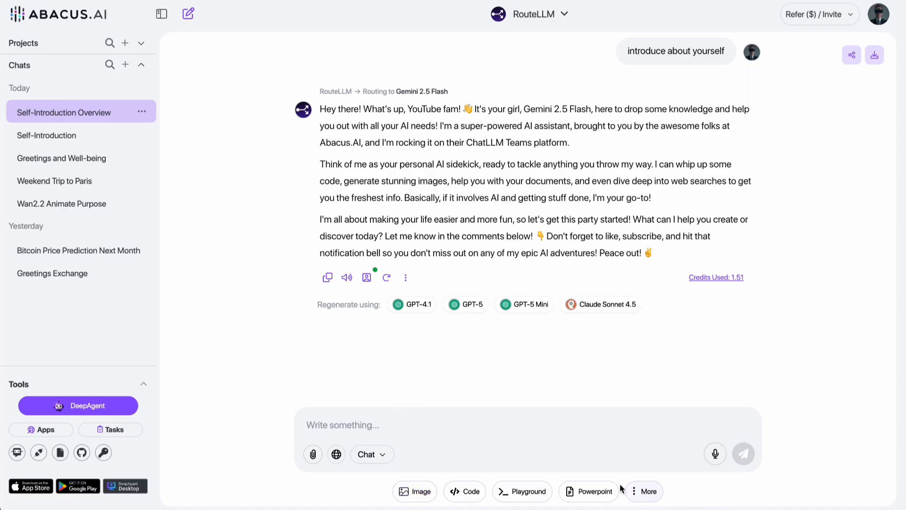
{"action": "mouse_move", "coordinate": [416, 491]}
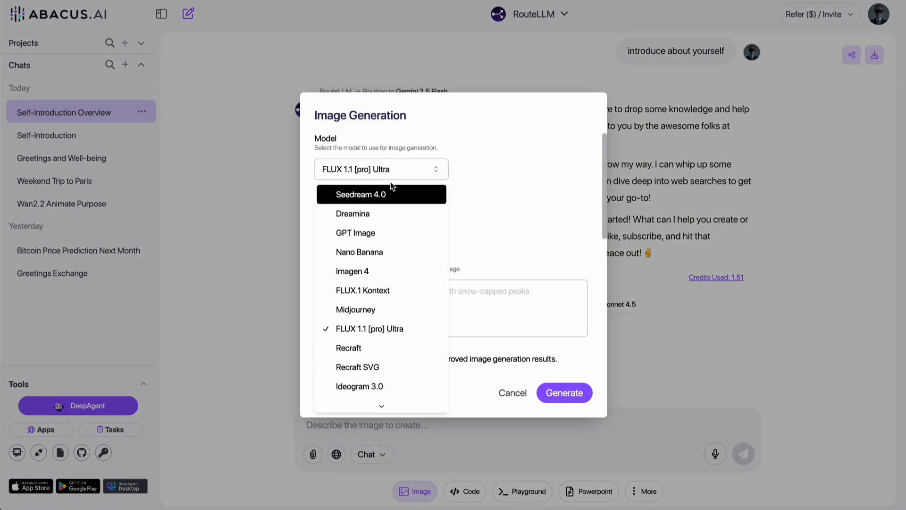
{"action": "mouse_move", "coordinate": [353, 200]}
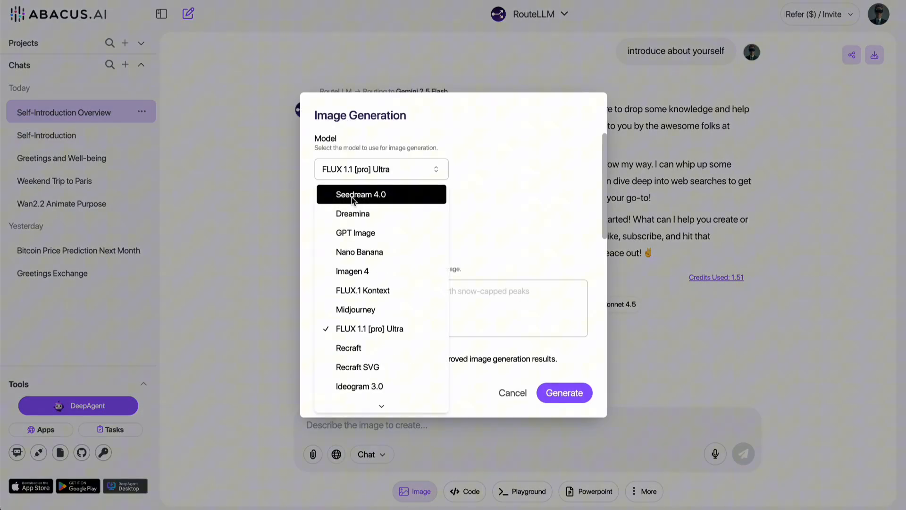
{"action": "mouse_move", "coordinate": [381, 232]}
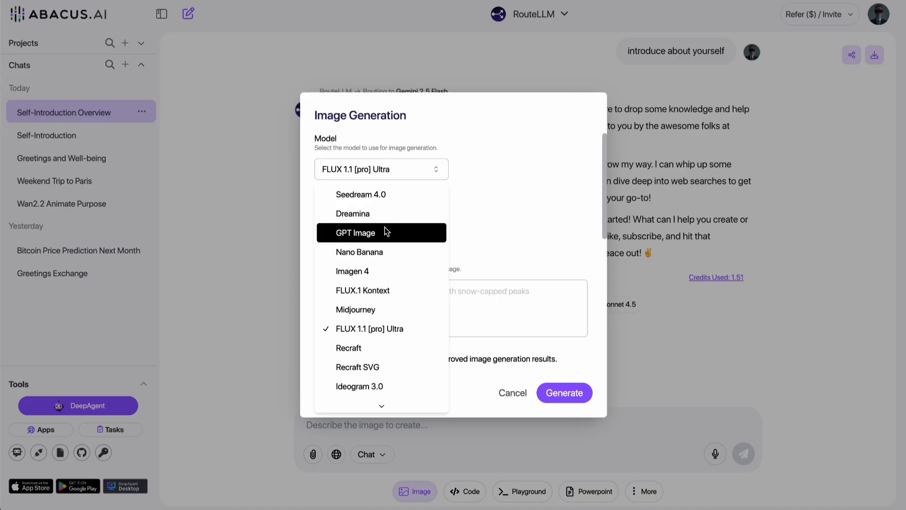
{"action": "mouse_move", "coordinate": [378, 328]}
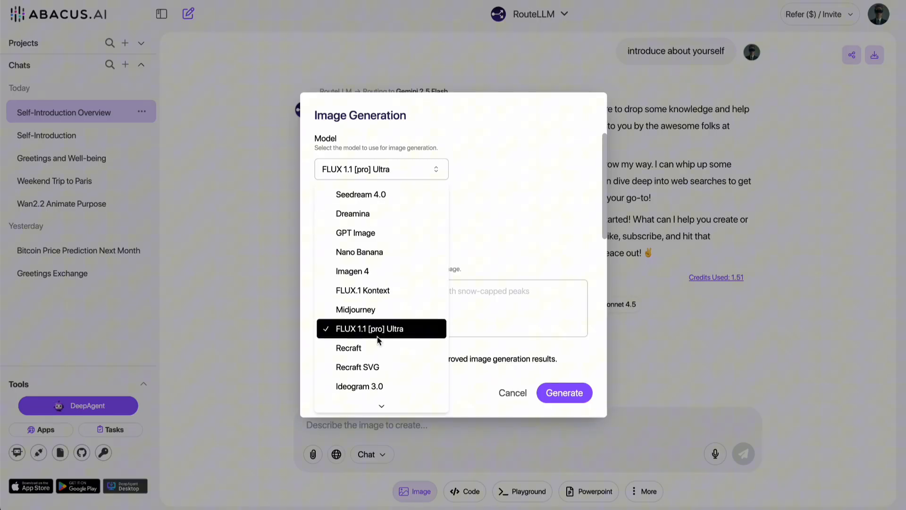
Scroll through image models like Seedream, GPT Image and Midjourney, then leave the image options.
{"action": "scroll", "scroll_direction": "down", "scroll_amount": 3}
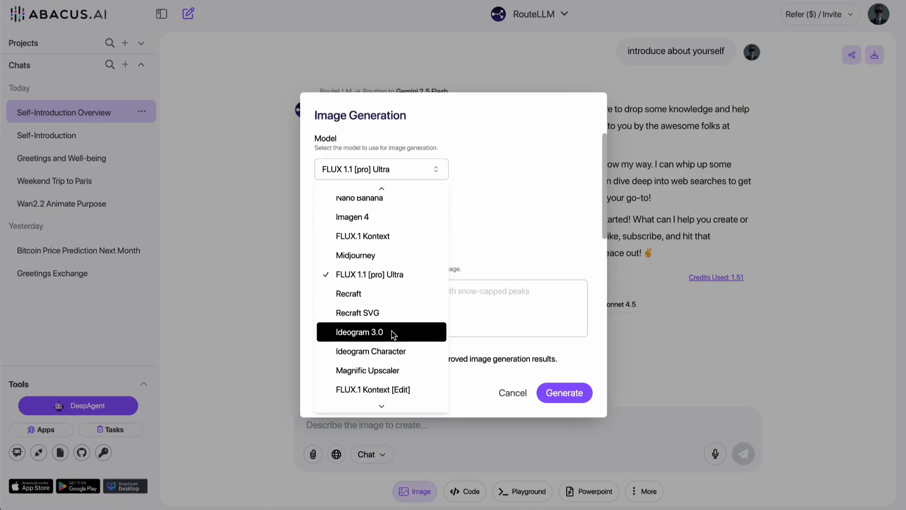
{"action": "left_click", "coordinate": [511, 393]}
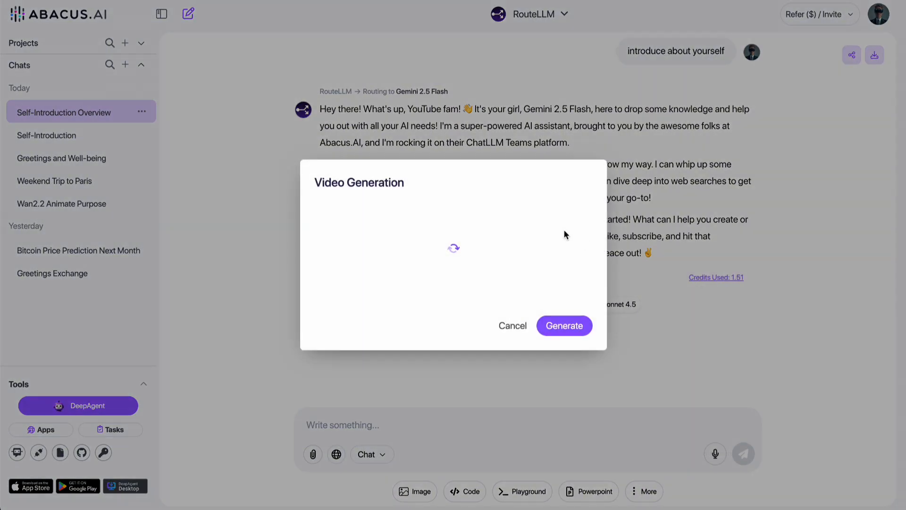
Review video models such as Sora 2, Kling and Veo 3, then cancel the video options.
{"action": "left_click", "coordinate": [380, 169]}
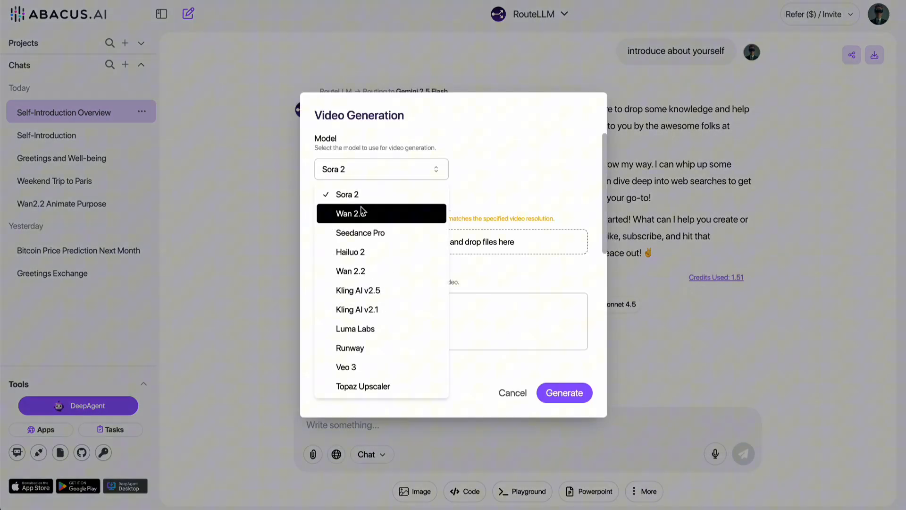
{"action": "mouse_move", "coordinate": [369, 347]}
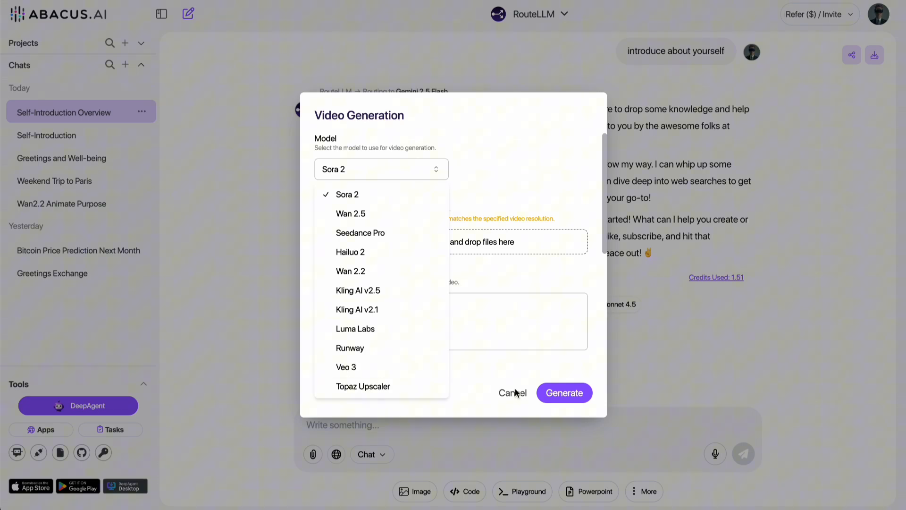
{"action": "left_click", "coordinate": [510, 393]}
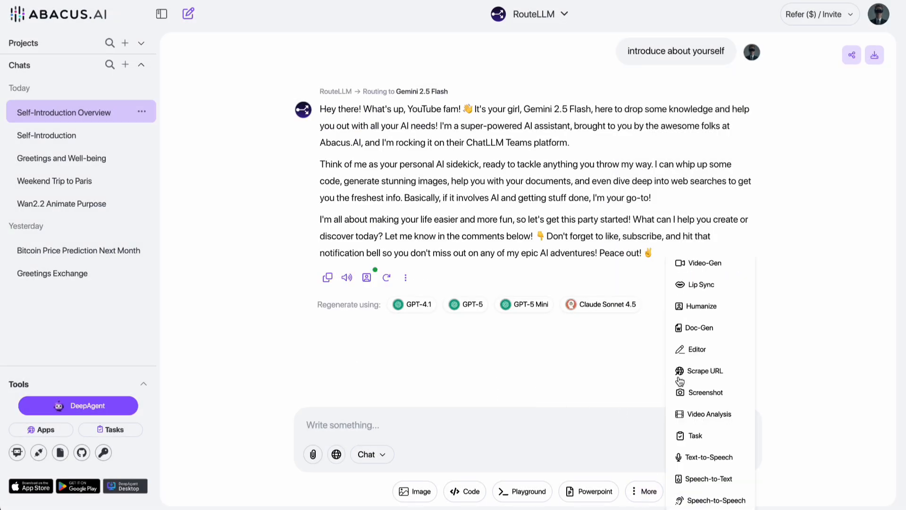
Check text-to-speech models (ElevenLabs, OpenAI, Hume), keep ElevenLabs, and return to the tools list.
{"action": "left_click", "coordinate": [707, 456]}
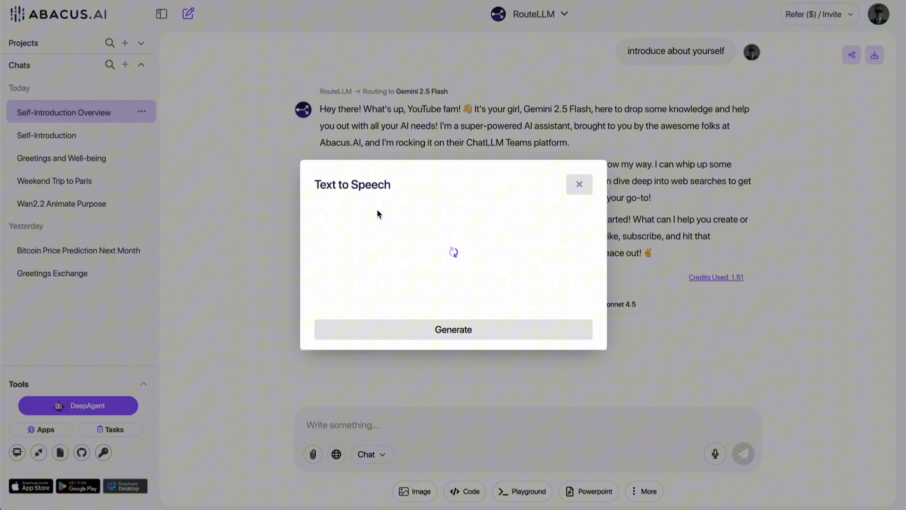
{"action": "left_click", "coordinate": [380, 171]}
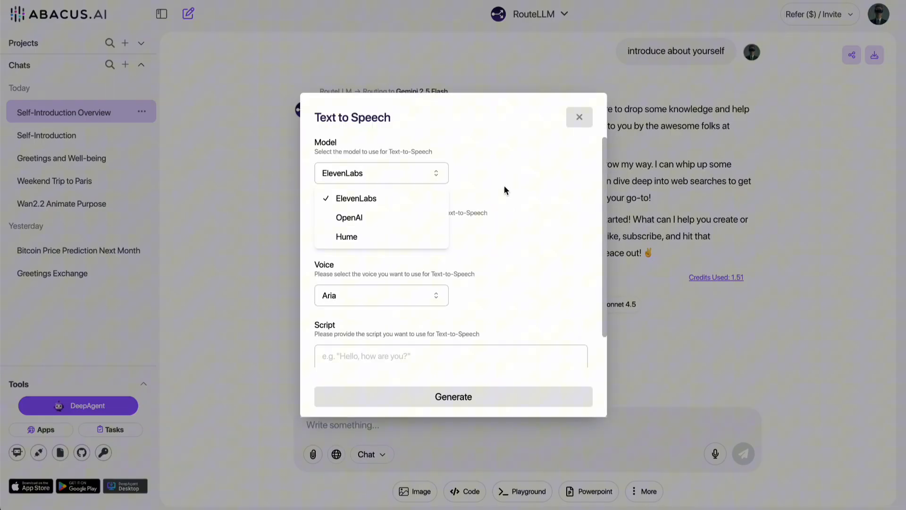
{"action": "left_click", "coordinate": [355, 197]}
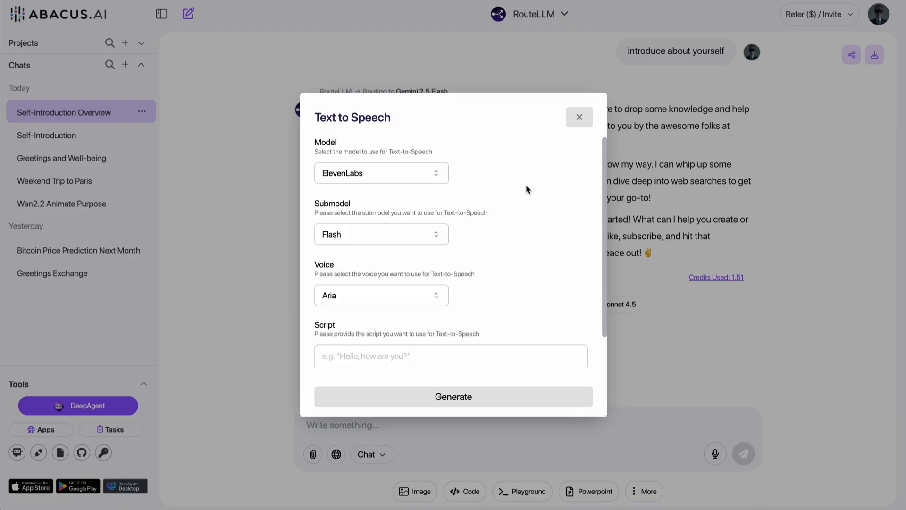
{"action": "left_click", "coordinate": [579, 117]}
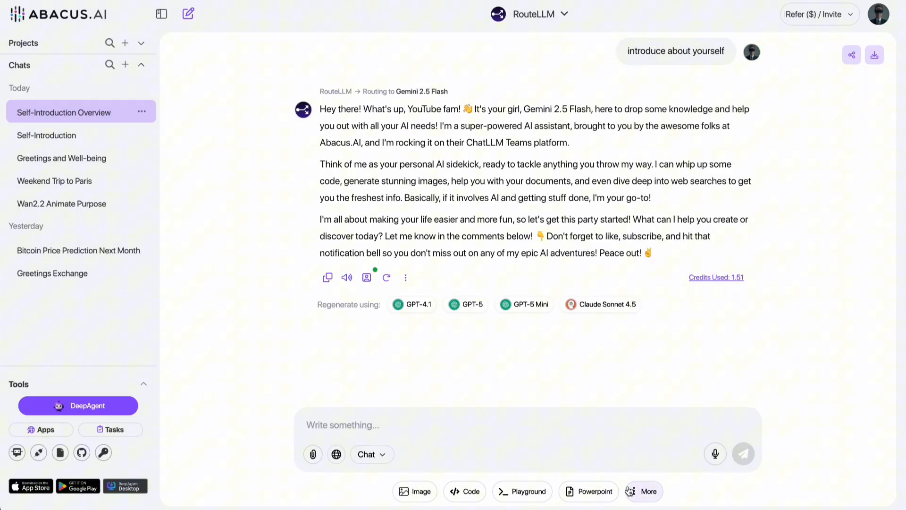
{"action": "left_click", "coordinate": [649, 491]}
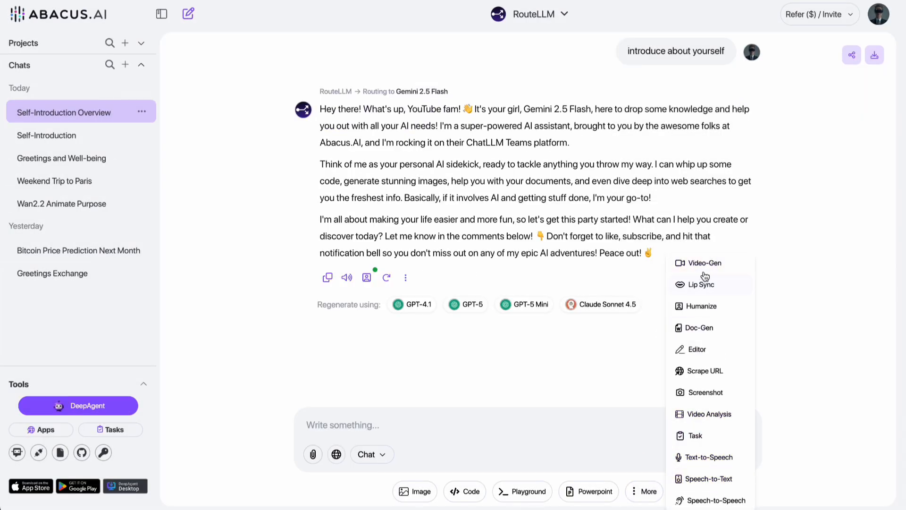
{"action": "mouse_move", "coordinate": [575, 369]}
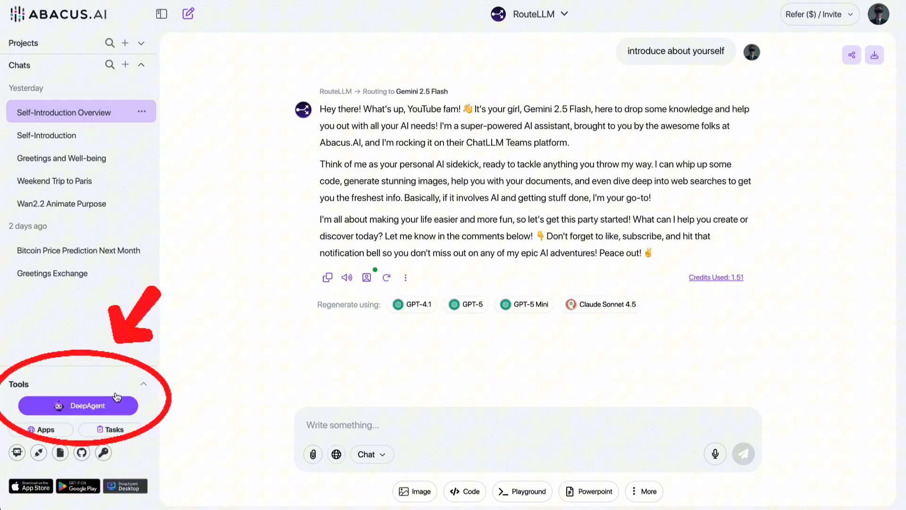
Open DeepAgent with the weekly Thursday fancy-dinner reservation email request drafted.
{"action": "left_click", "coordinate": [77, 405]}
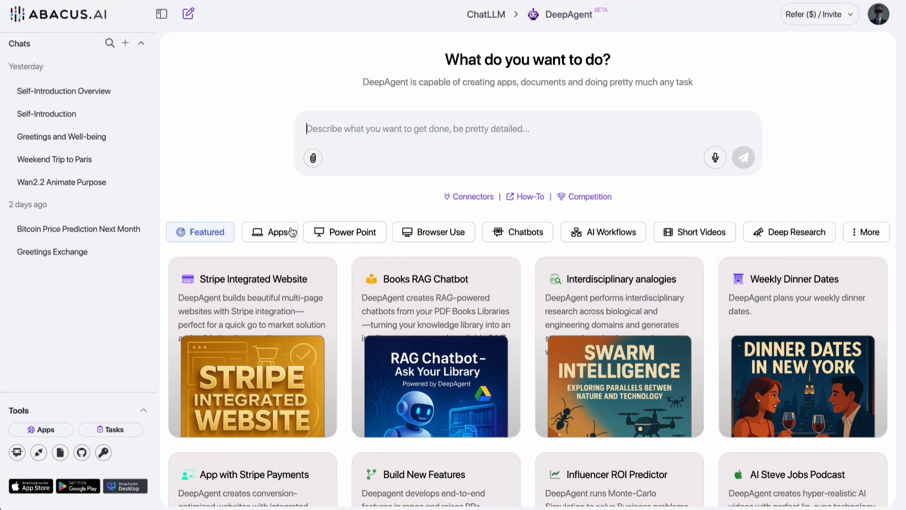
{"action": "mouse_move", "coordinate": [315, 204]}
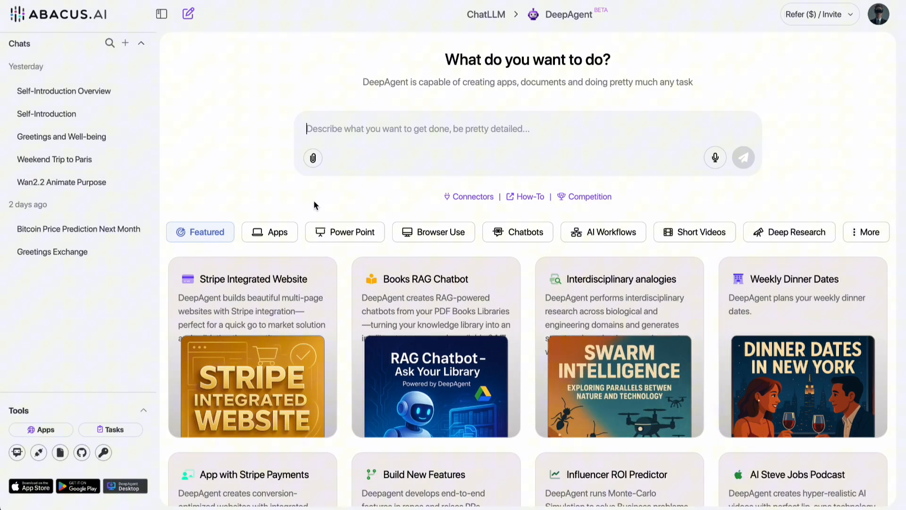
{"action": "scroll", "scroll_direction": "down", "scroll_amount": 3}
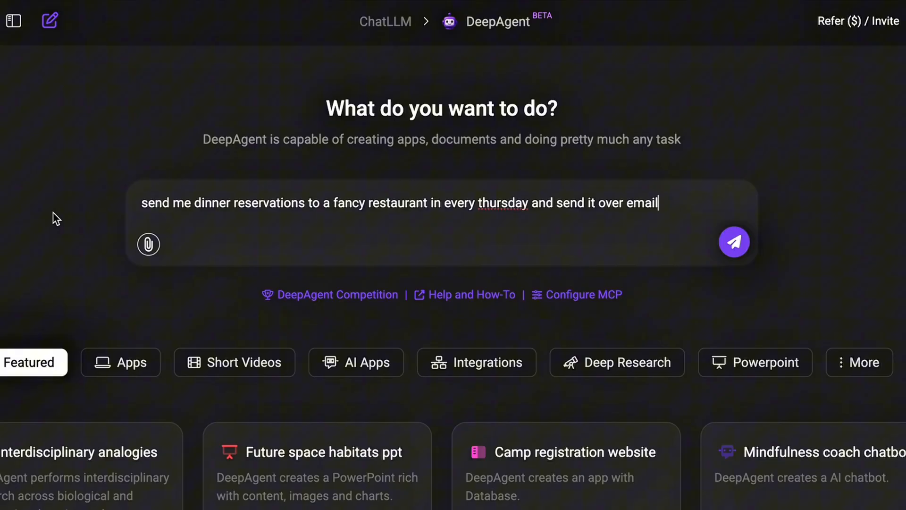
Submit the 10-slide origins-of-money presentation request with charts and photos to DeepAgent.
{"action": "left_click", "coordinate": [735, 241]}
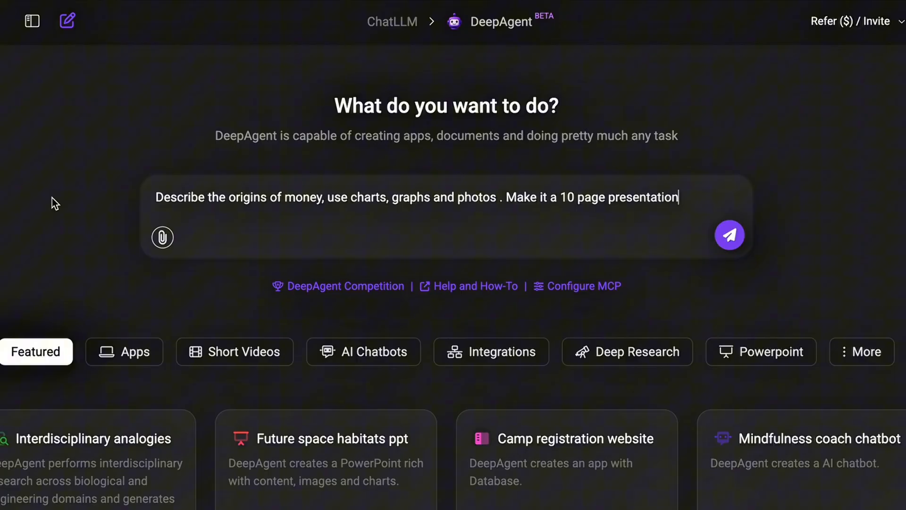
{"action": "left_click", "coordinate": [729, 235]}
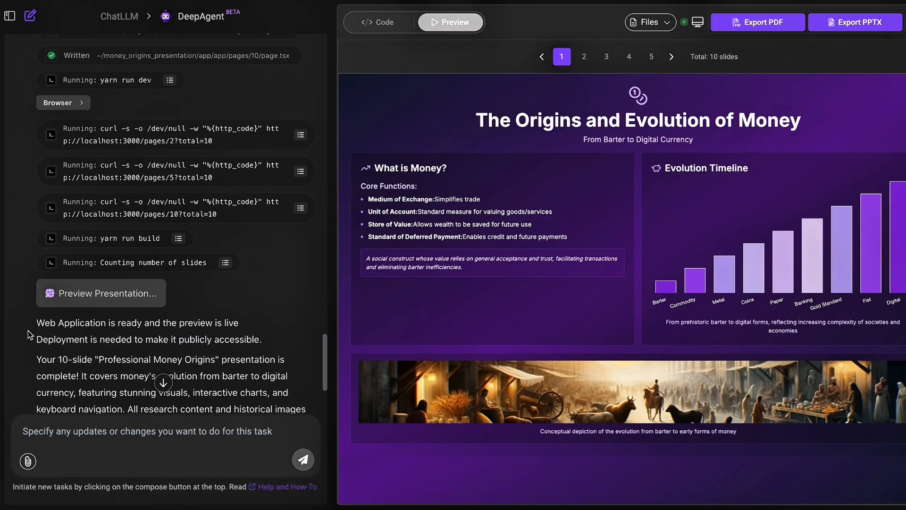
Export the presentation as PDF and view its commodity money and Paper Money Development slides.
{"action": "left_click", "coordinate": [584, 57]}
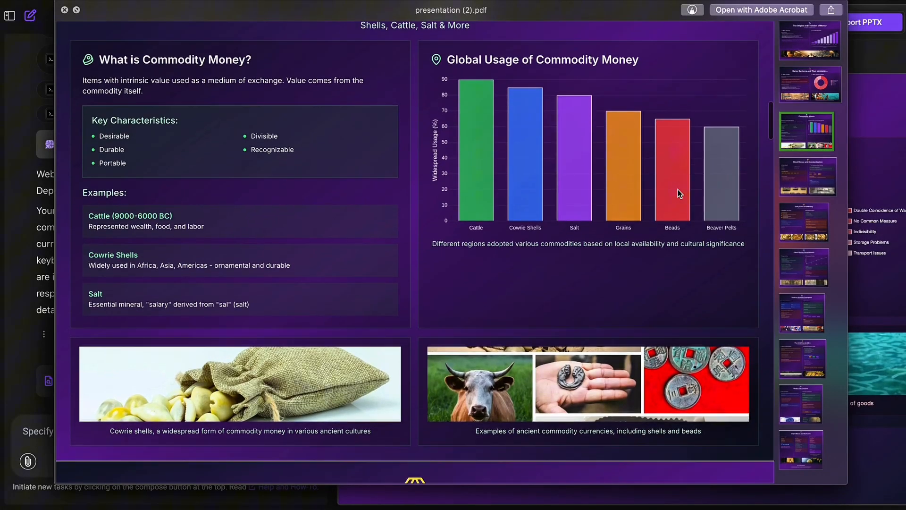
{"action": "left_click", "coordinate": [804, 222]}
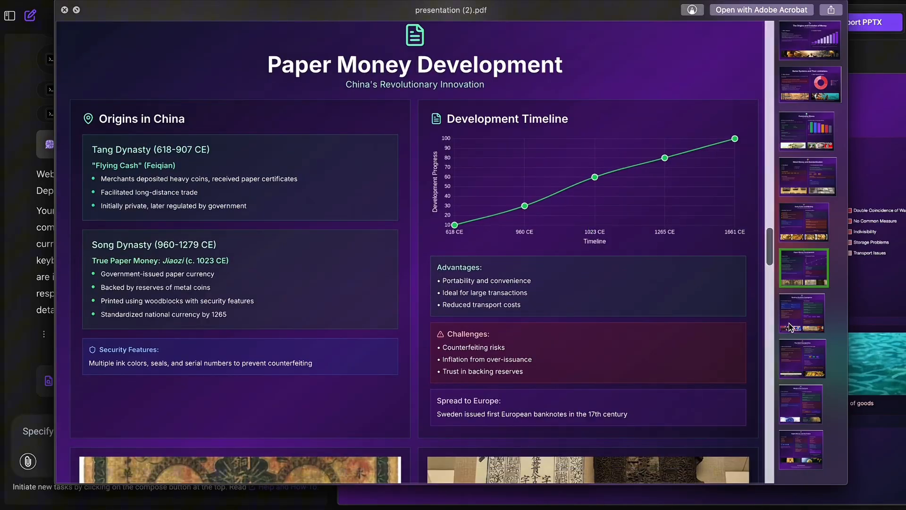
{"action": "left_click", "coordinate": [800, 404]}
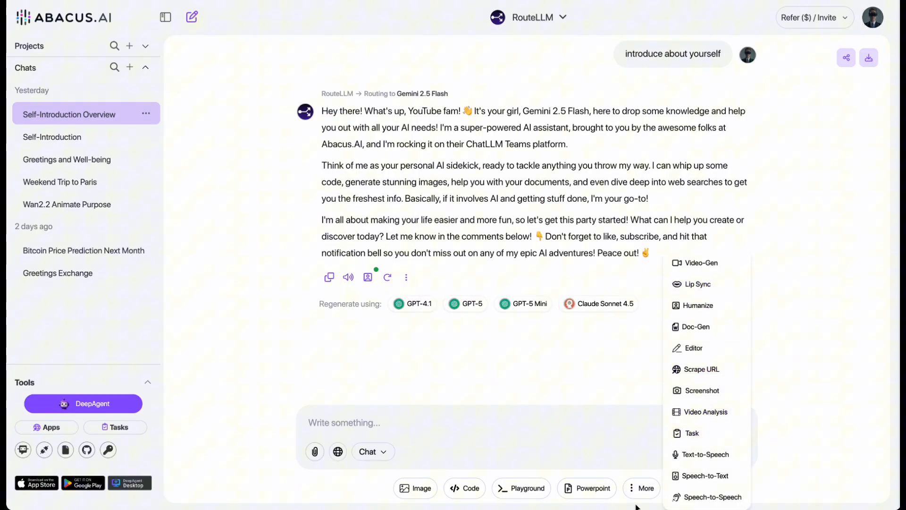
Begin a fresh RouteLLM chat to hold the wan_animate.pdf attachment.
{"action": "left_click", "coordinate": [416, 488]}
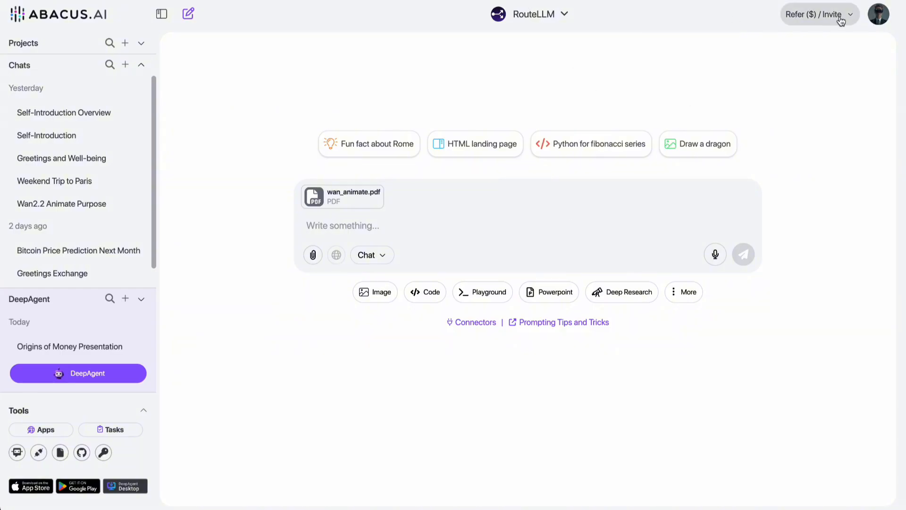
{"action": "mouse_move", "coordinate": [408, 78]}
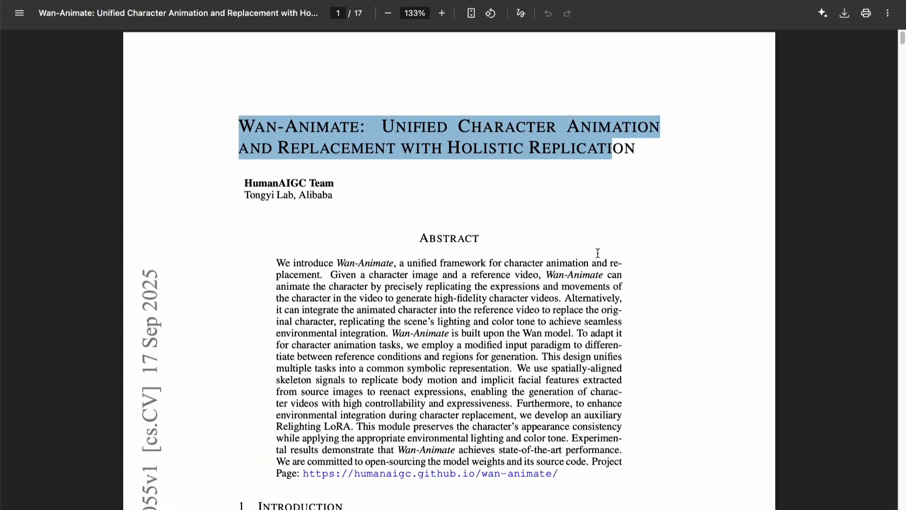
Scroll the Wan-Animate PDF to Table 1 and select the SSIM column heading.
{"action": "scroll", "scroll_direction": "down", "scroll_amount": 3}
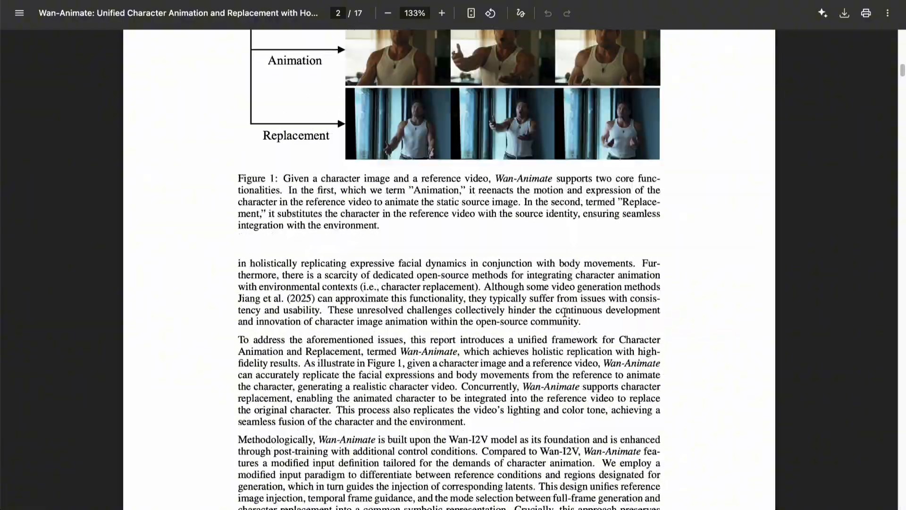
{"action": "scroll", "scroll_direction": "down", "scroll_amount": 3}
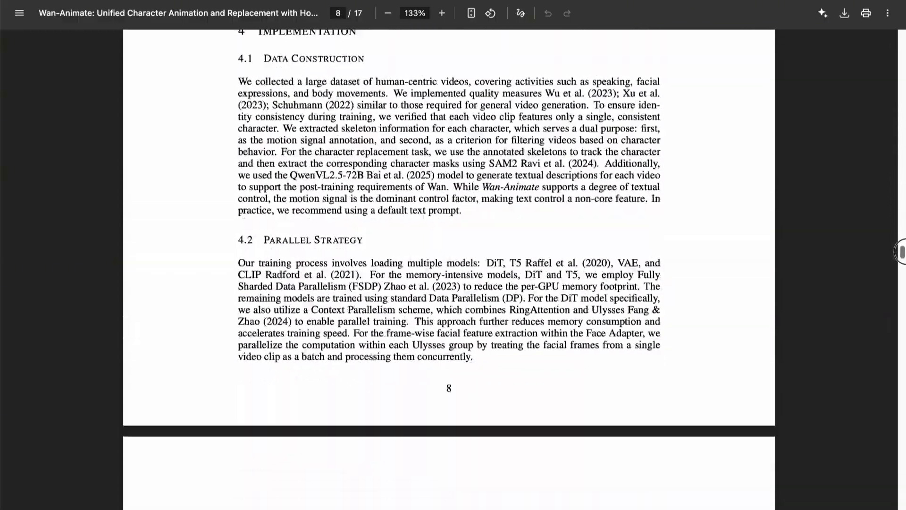
{"action": "scroll", "scroll_direction": "down", "scroll_amount": 3}
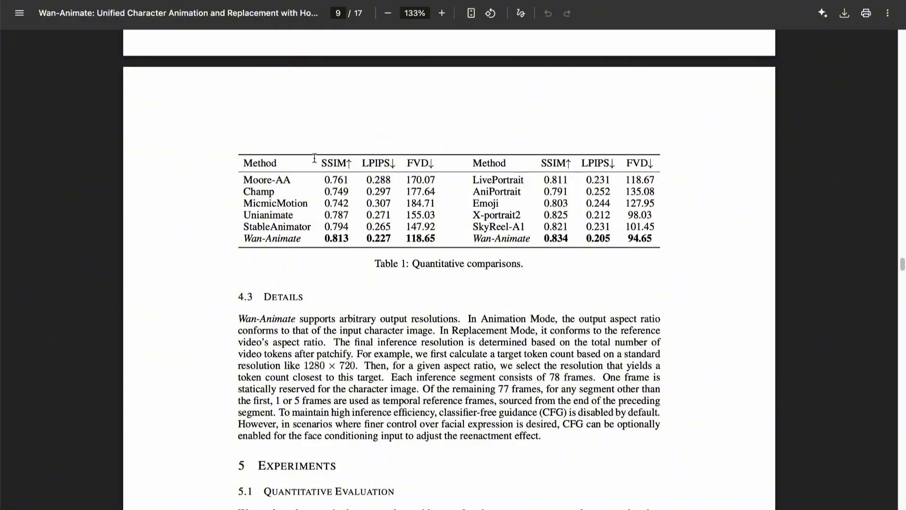
{"action": "double_click", "coordinate": [283, 238]}
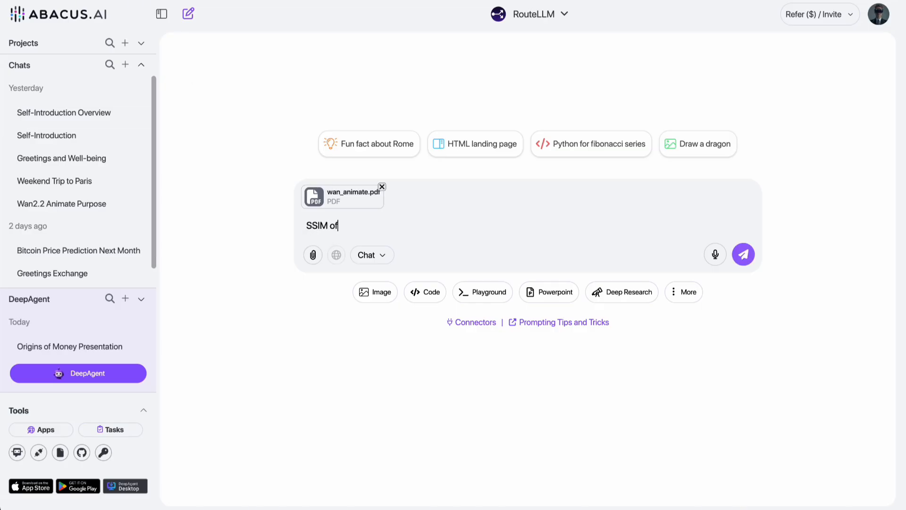
Ask 'SSIM of Wan-Animate in Table 1' and highlight the answered values 0.813 and 0.834.
{"action": "type", "text": "Wan-Animate in"}
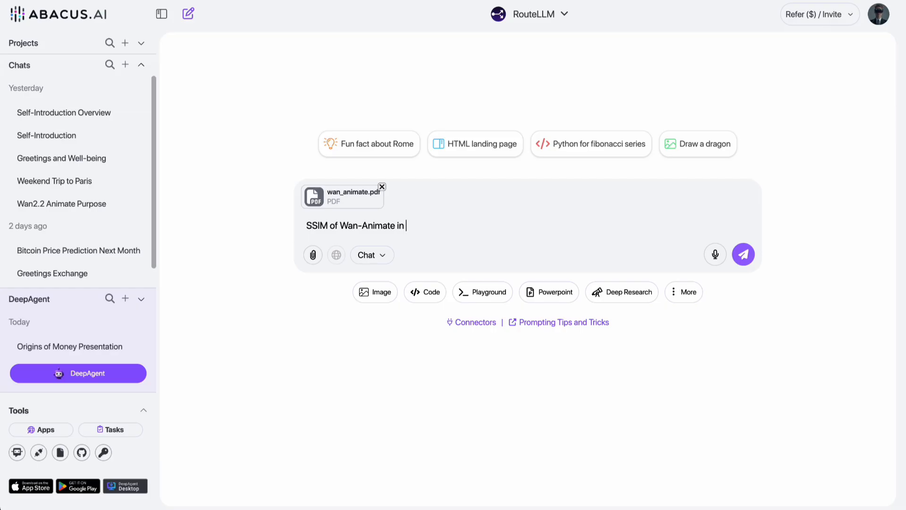
{"action": "left_click", "coordinate": [742, 254]}
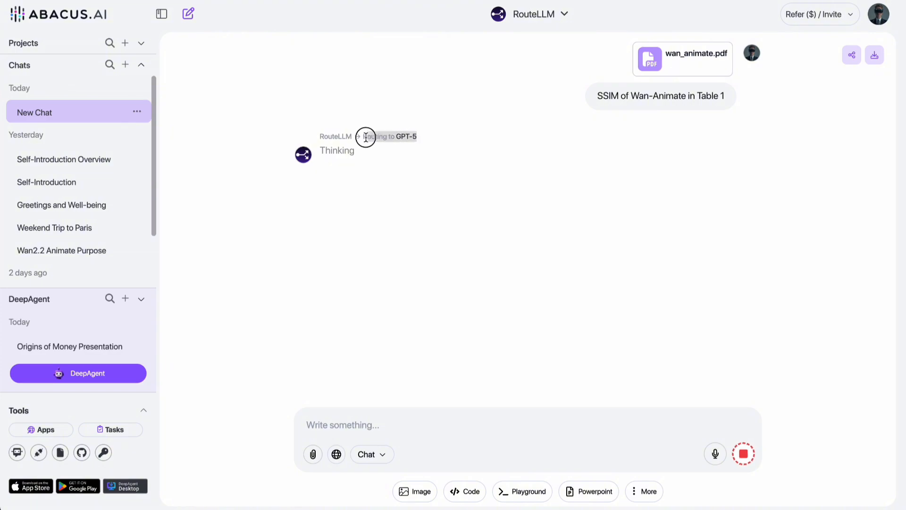
{"action": "mouse_move", "coordinate": [420, 155]}
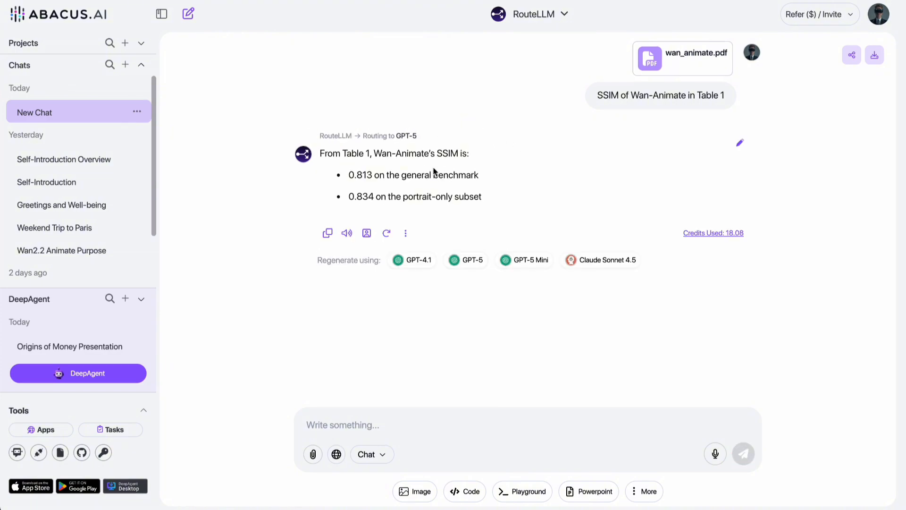
{"action": "left_click_drag", "start_coordinate": [349, 174], "coordinate": [479, 196]}
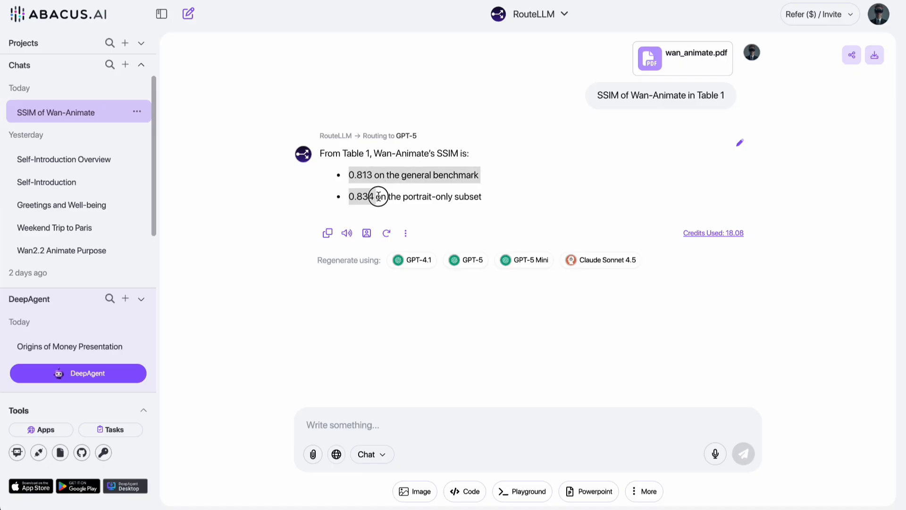
{"action": "left_click", "coordinate": [681, 58]}
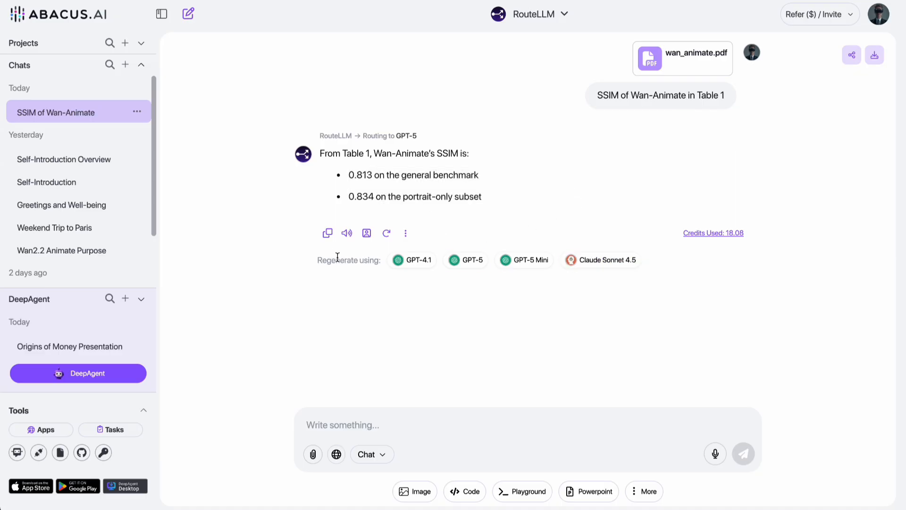
{"action": "mouse_move", "coordinate": [576, 242]}
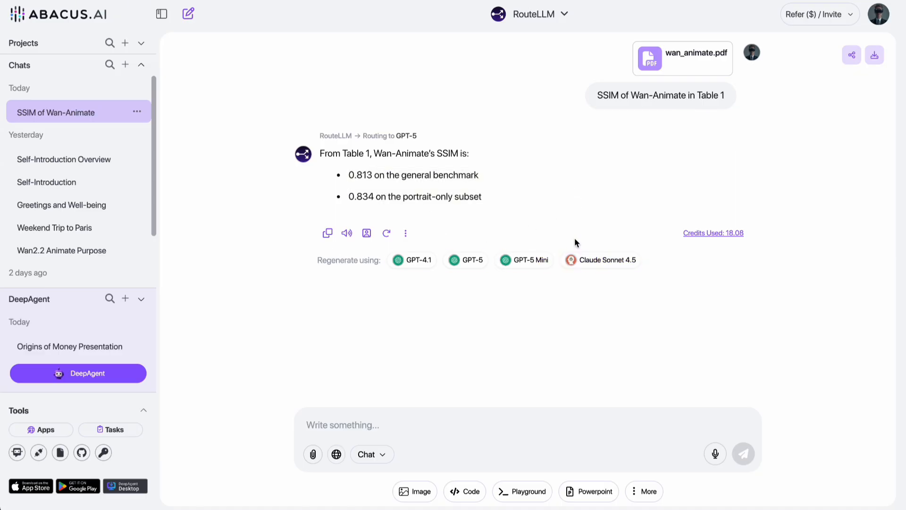
Switch the chat model to Claude Sonnet 4.5 and regenerate the Table 1 SSIM answer.
{"action": "left_click", "coordinate": [536, 15]}
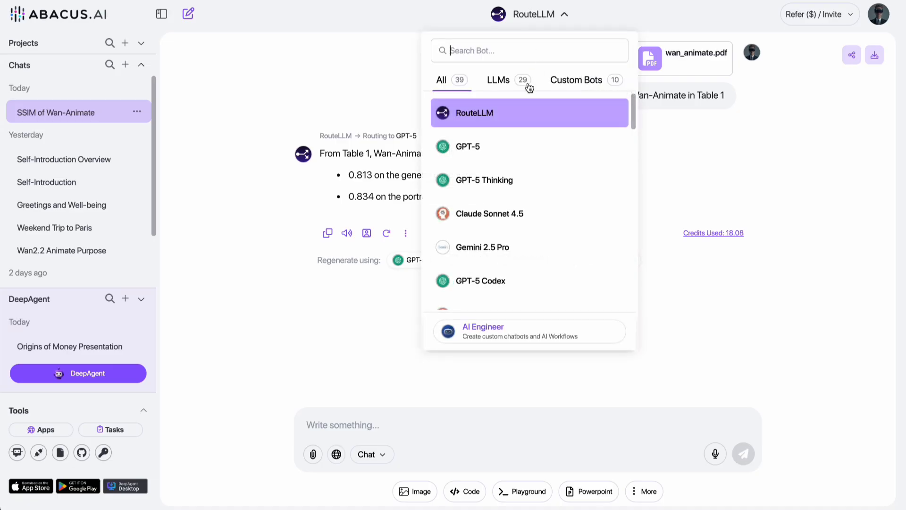
{"action": "left_click", "coordinate": [490, 214]}
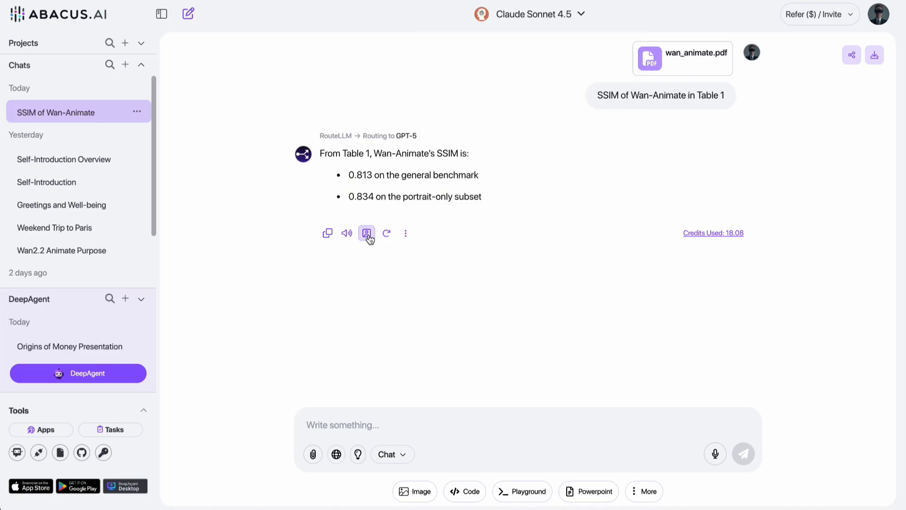
{"action": "left_click", "coordinate": [366, 233]}
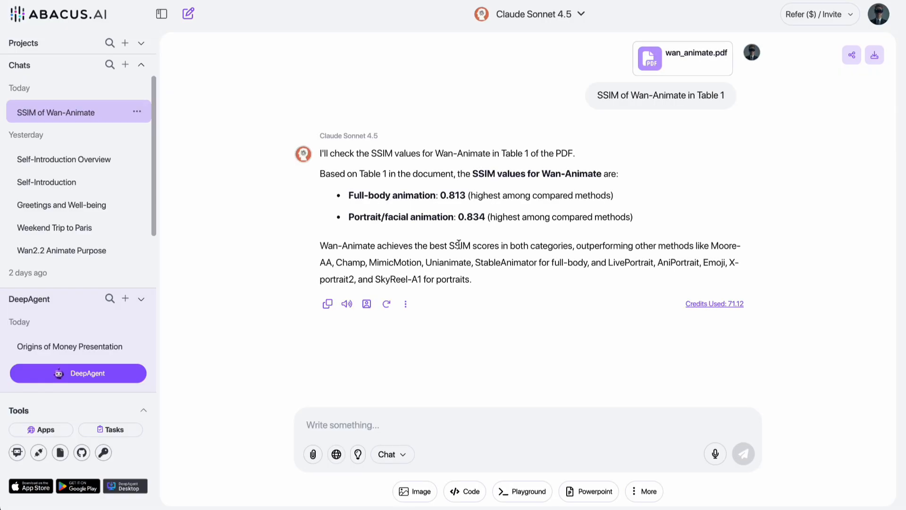
Ask Claude Sonnet 4.5 to explain 'Face Control' in the paper and read its reply.
{"action": "left_click", "coordinate": [681, 59]}
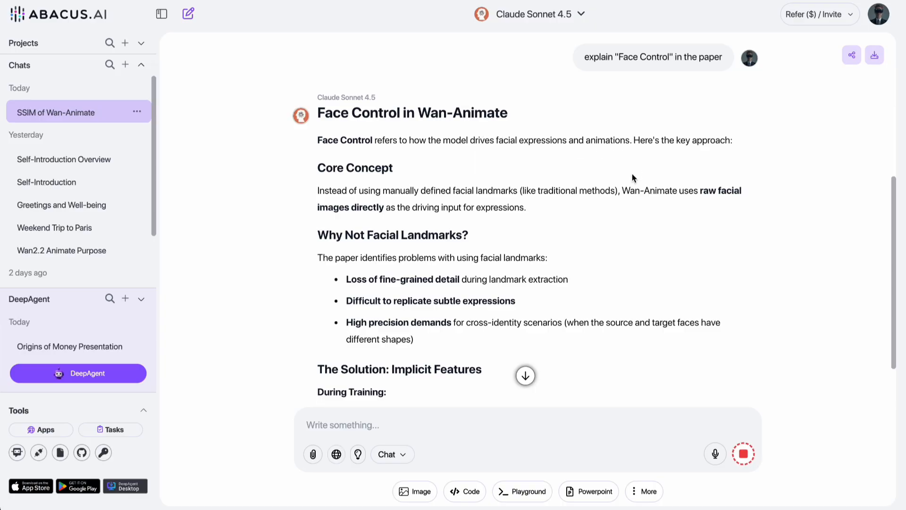
{"action": "scroll", "scroll_direction": "down", "scroll_amount": 3}
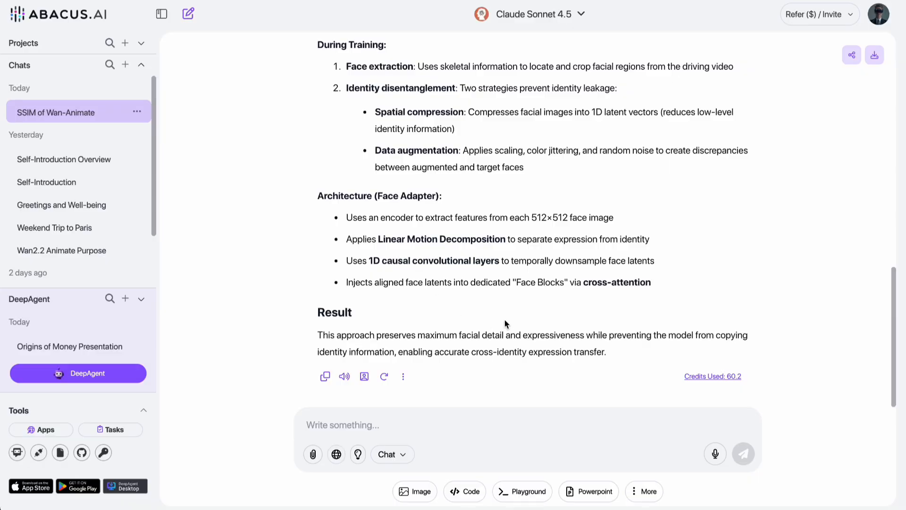
Humanize the Face Control explanation in a Funny and Clever tone and read the rewrite.
{"action": "left_click", "coordinate": [363, 377]}
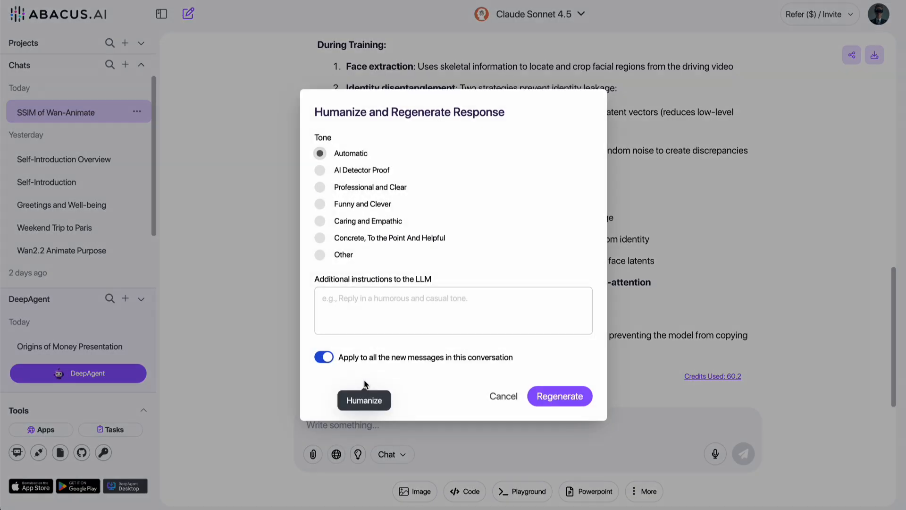
{"action": "left_click", "coordinate": [320, 204]}
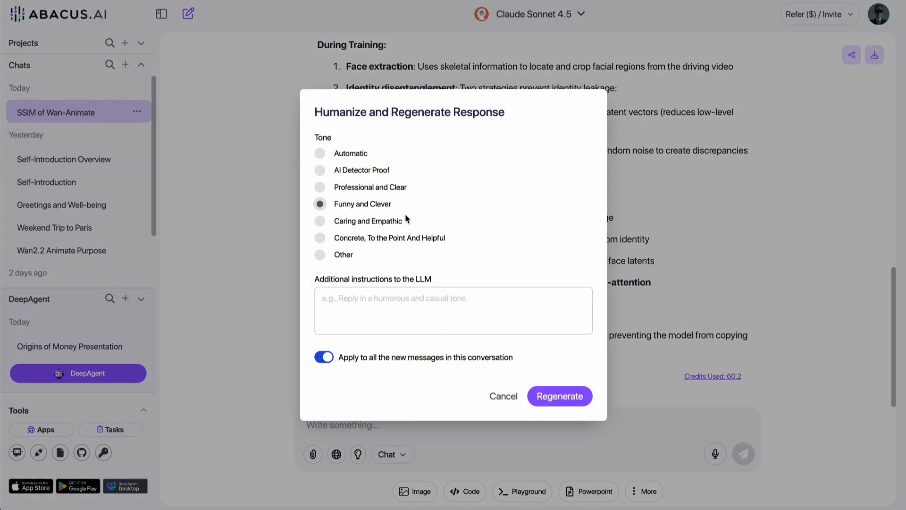
{"action": "left_click", "coordinate": [558, 396]}
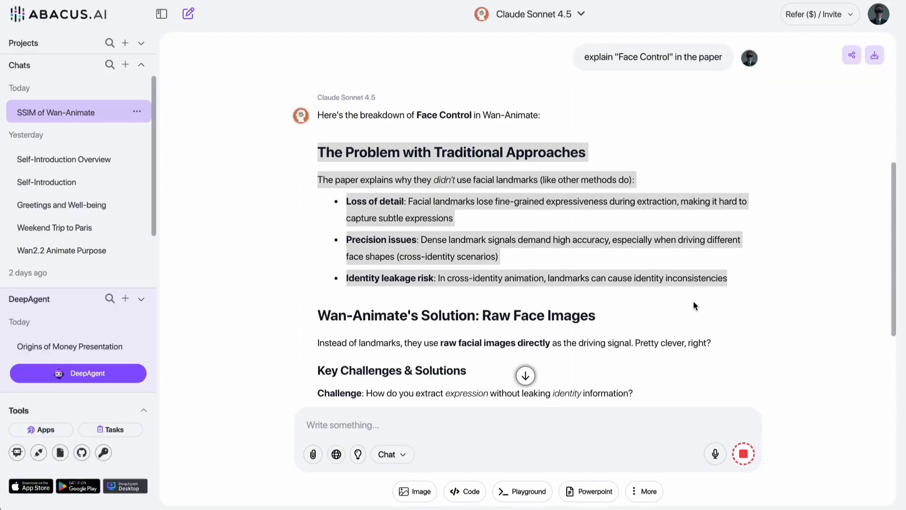
{"action": "scroll", "scroll_direction": "down", "scroll_amount": 3}
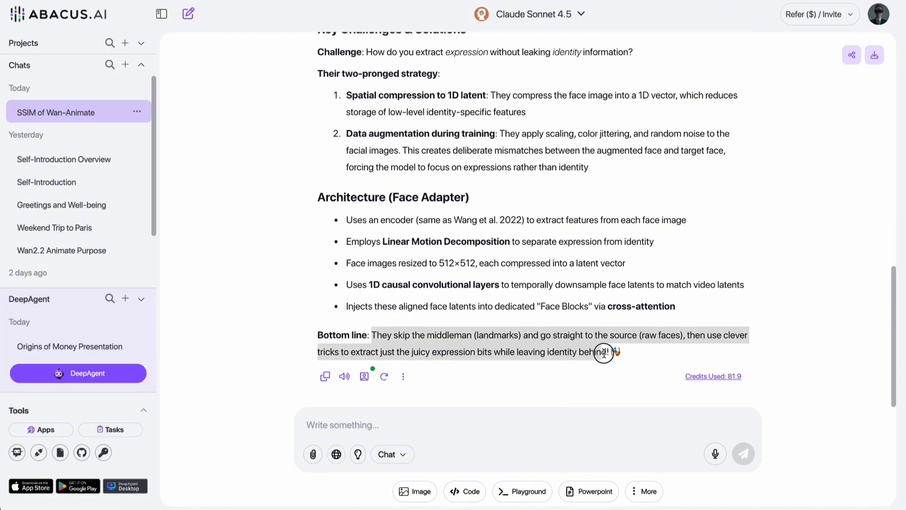
{"action": "mouse_move", "coordinate": [664, 346]}
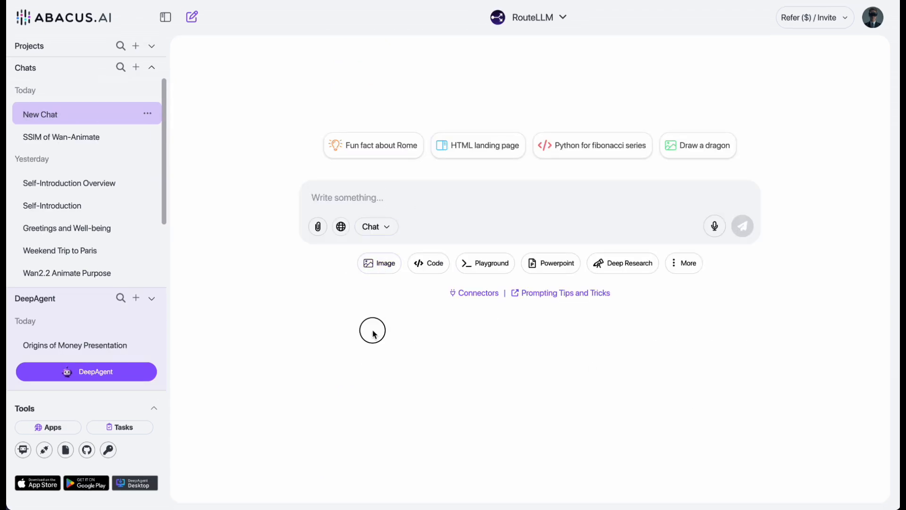
Generate Midjourney images of the woman with the glowing SOTAI sign, then reopen image settings.
{"action": "left_click", "coordinate": [378, 263]}
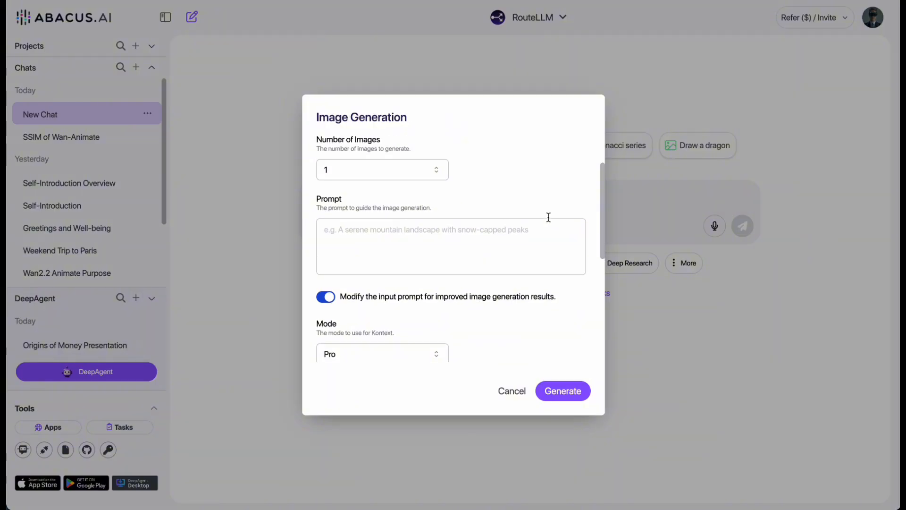
{"action": "left_click", "coordinate": [382, 170]}
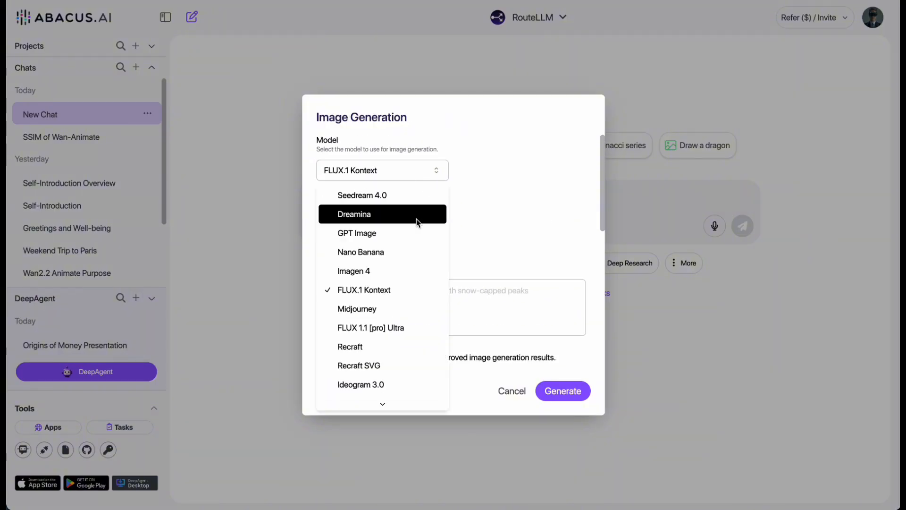
{"action": "mouse_move", "coordinate": [380, 364]}
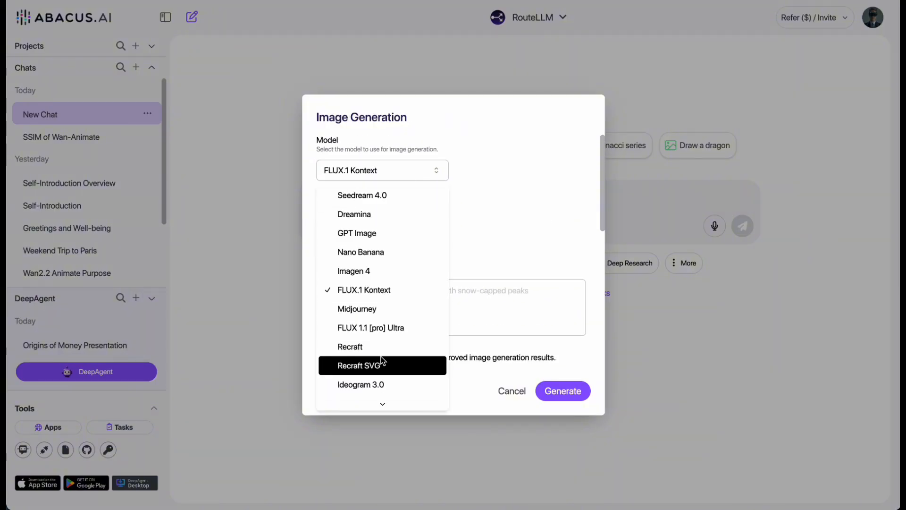
{"action": "left_click", "coordinate": [356, 309]}
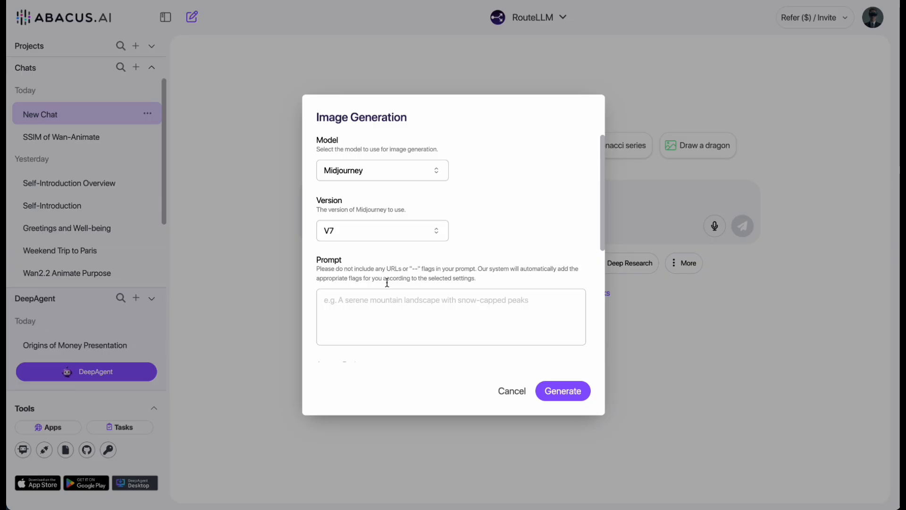
{"action": "scroll", "scroll_direction": "down", "scroll_amount": 3}
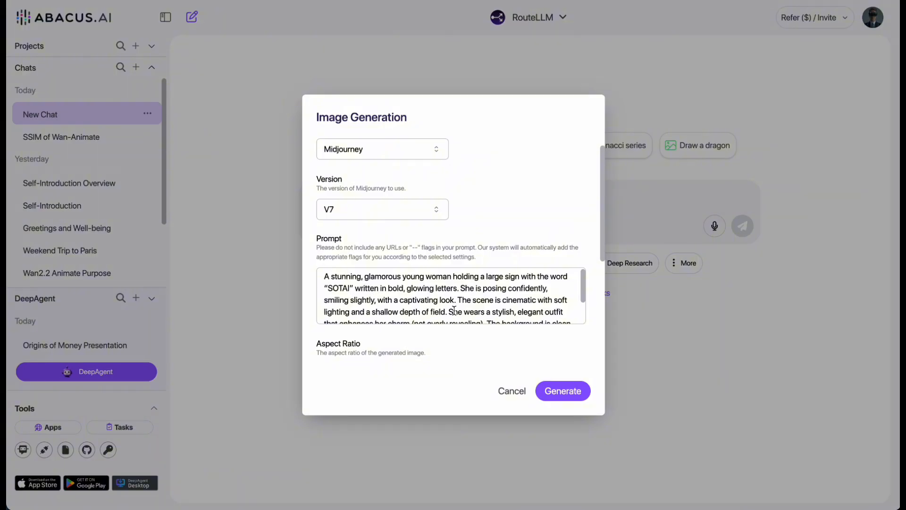
{"action": "scroll", "scroll_direction": "down", "scroll_amount": 3}
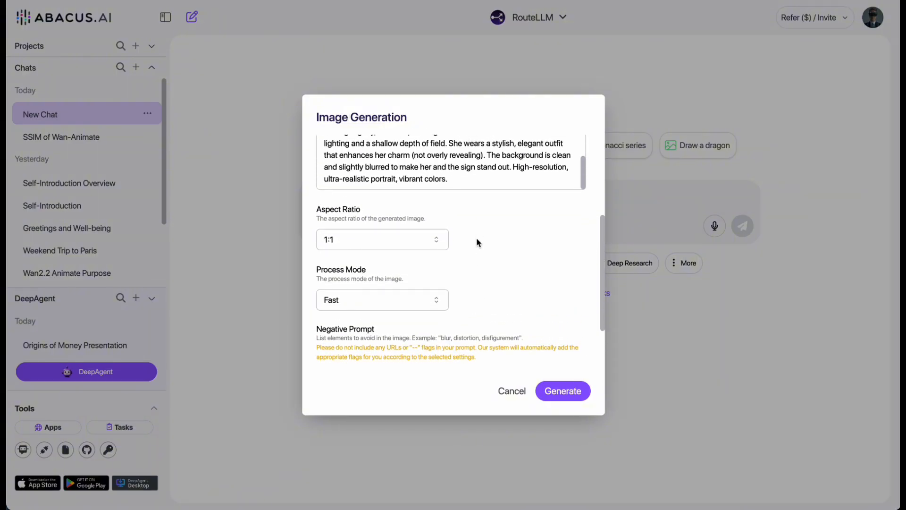
{"action": "left_click", "coordinate": [511, 391]}
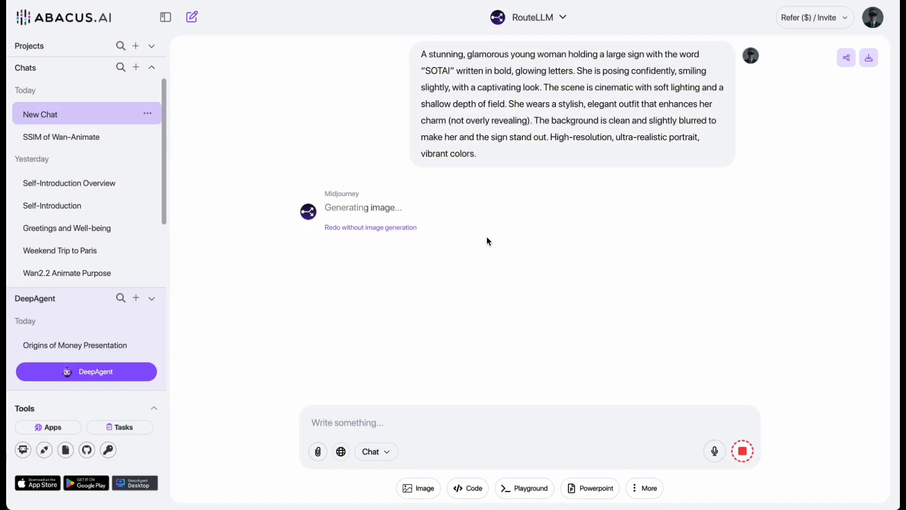
{"action": "mouse_move", "coordinate": [737, 230]}
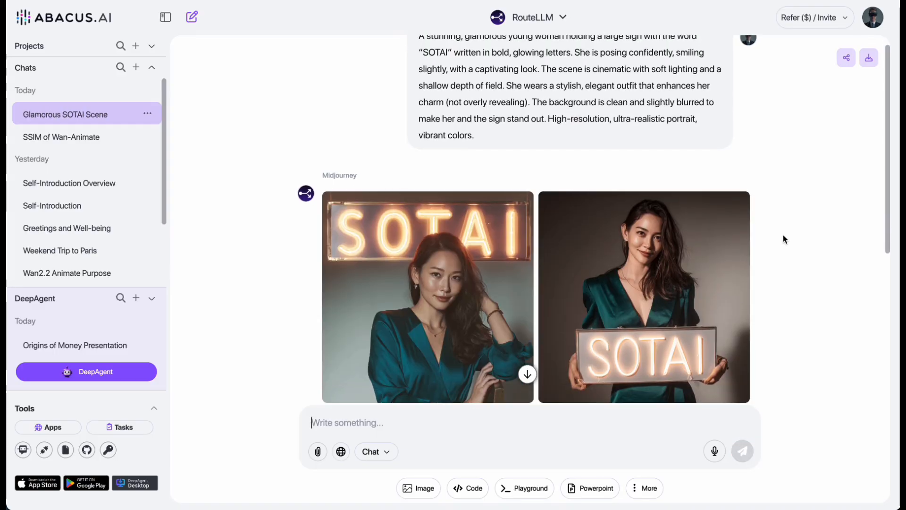
{"action": "scroll", "scroll_direction": "down", "scroll_amount": 3}
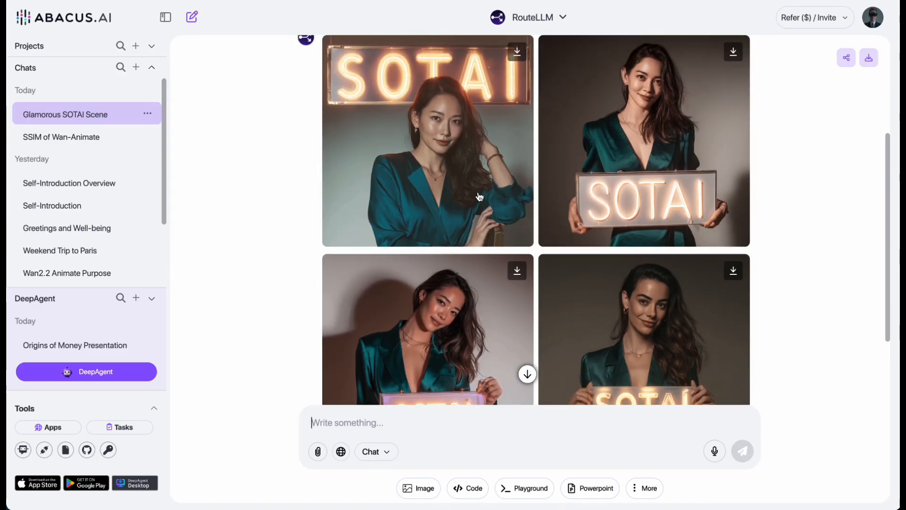
{"action": "left_click", "coordinate": [426, 140]}
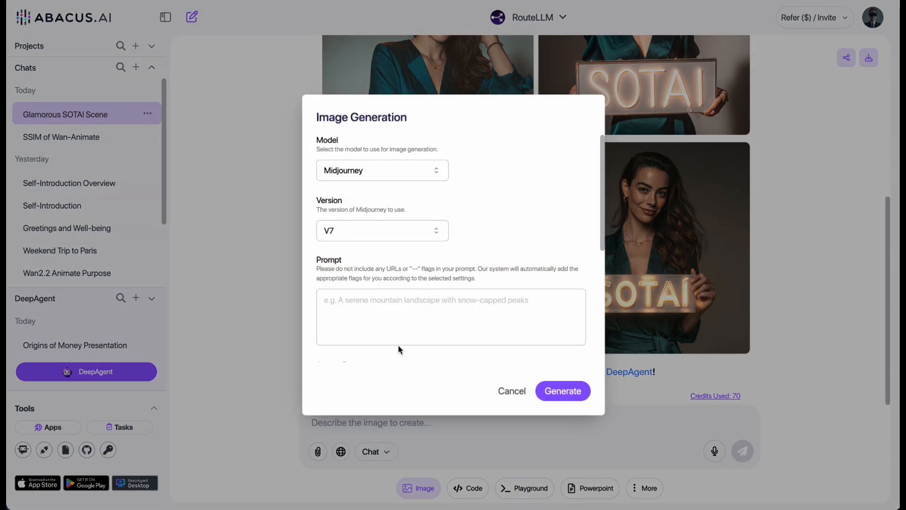
Generate the SOTAI sign portrait with FLUX 1.1 [pro] Ultra and view it full size.
{"action": "left_click", "coordinate": [382, 169]}
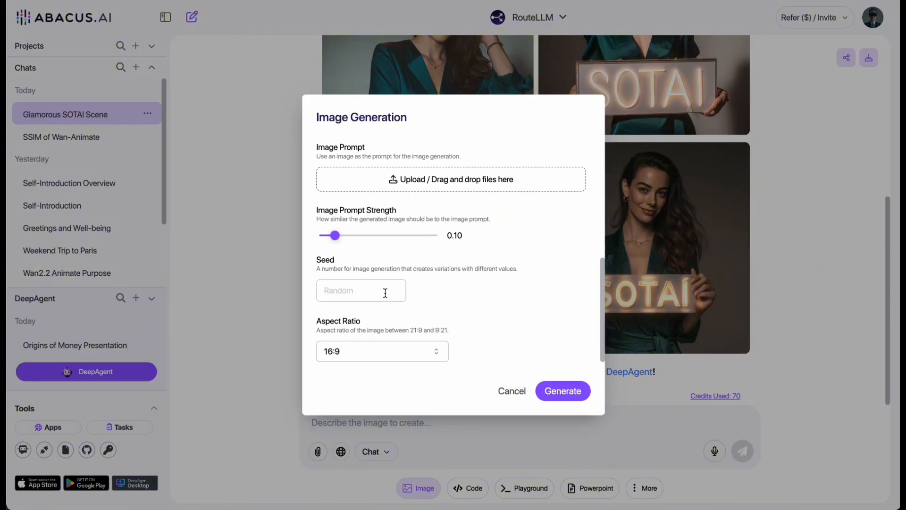
{"action": "left_click", "coordinate": [561, 391]}
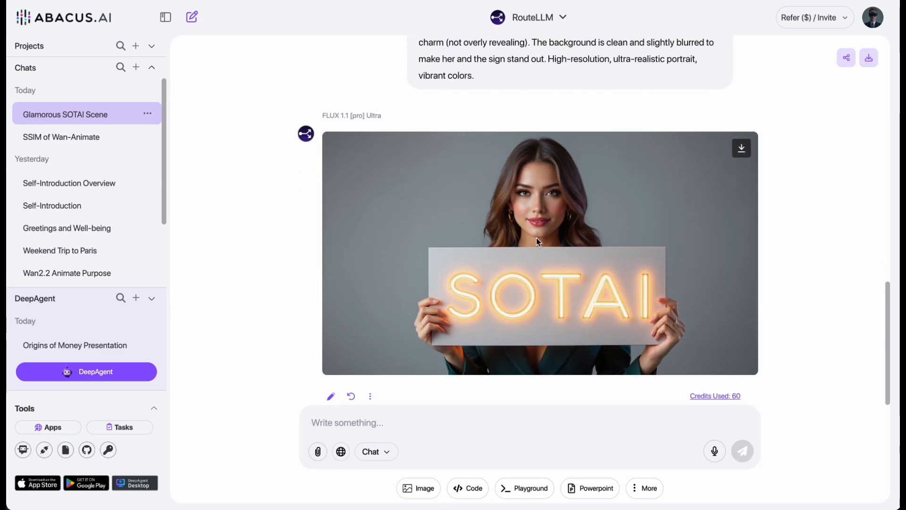
{"action": "left_click", "coordinate": [539, 254]}
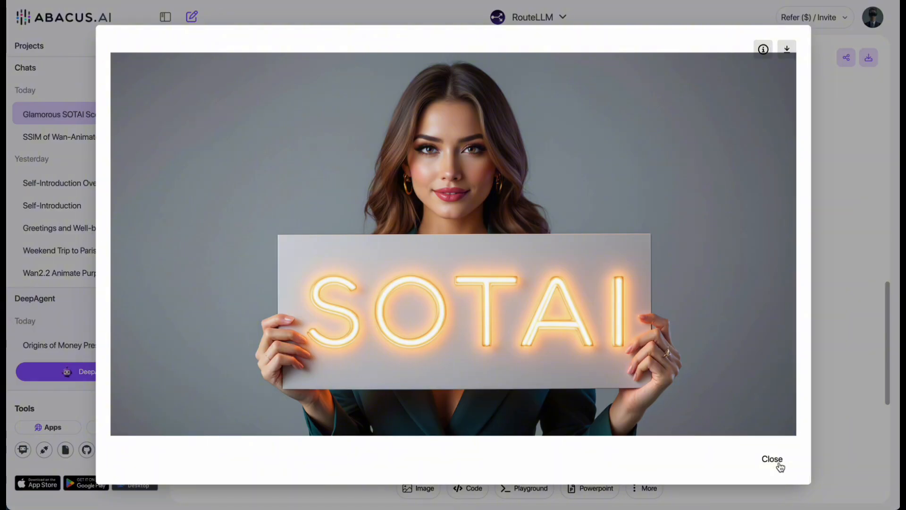
{"action": "left_click", "coordinate": [772, 459]}
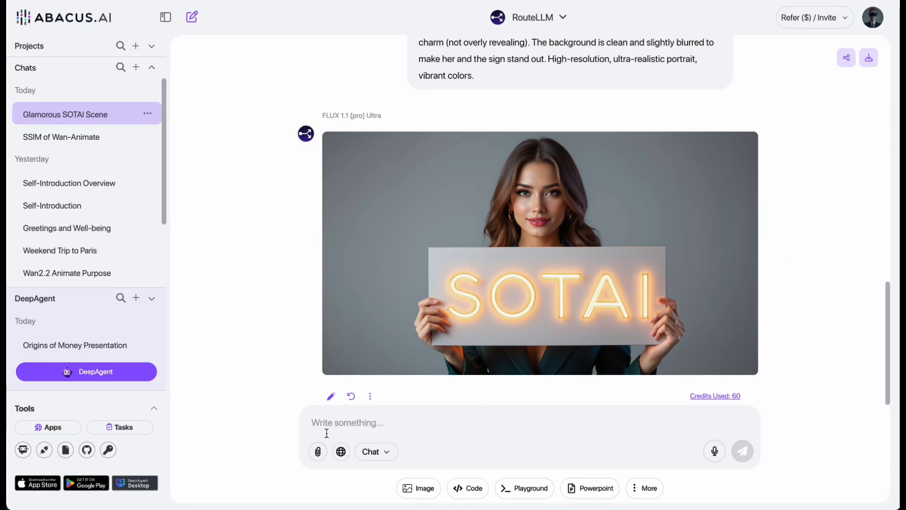
Generate a Wan 2.5 video of the SOTAI sign woman at 720p with prompt improvement on.
{"action": "left_click", "coordinate": [647, 488]}
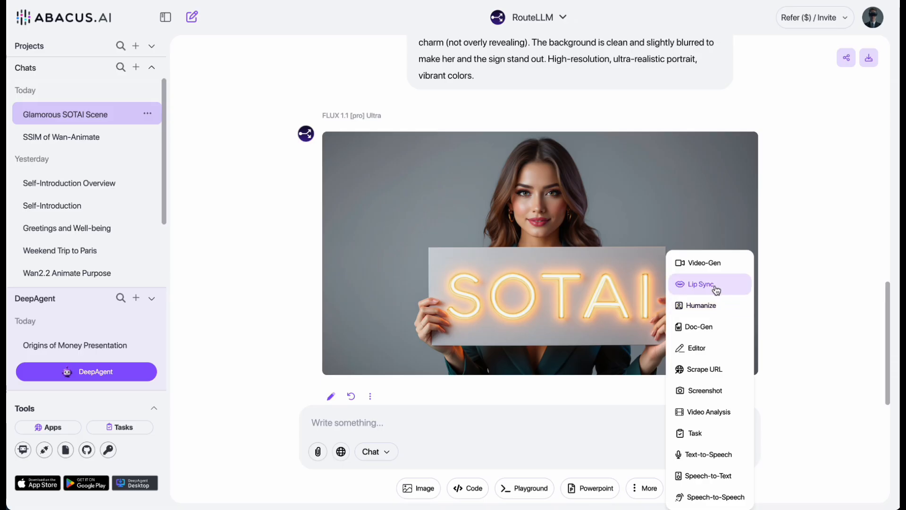
{"action": "left_click", "coordinate": [702, 263]}
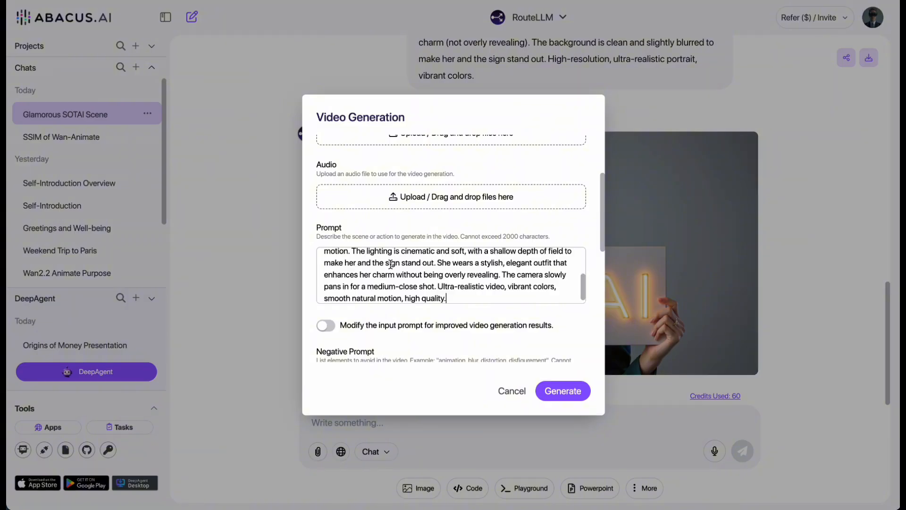
{"action": "scroll", "scroll_direction": "down", "scroll_amount": 3}
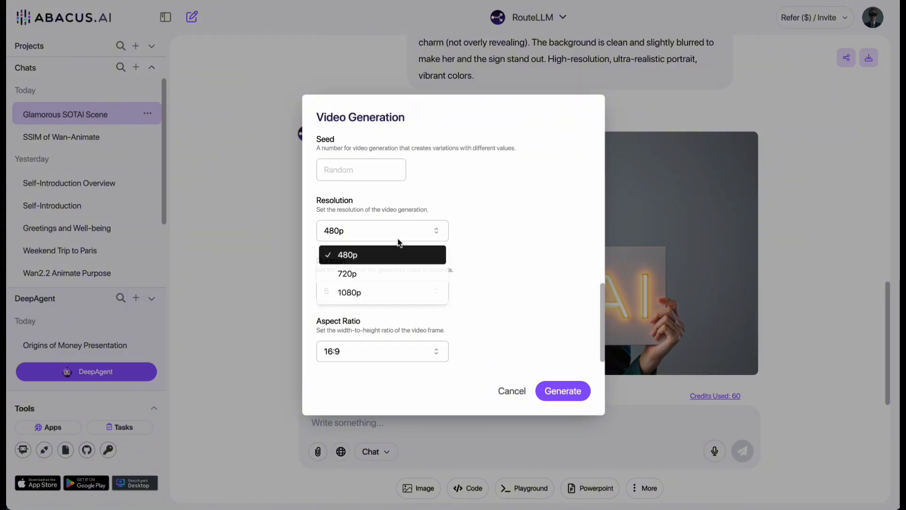
{"action": "left_click", "coordinate": [347, 274]}
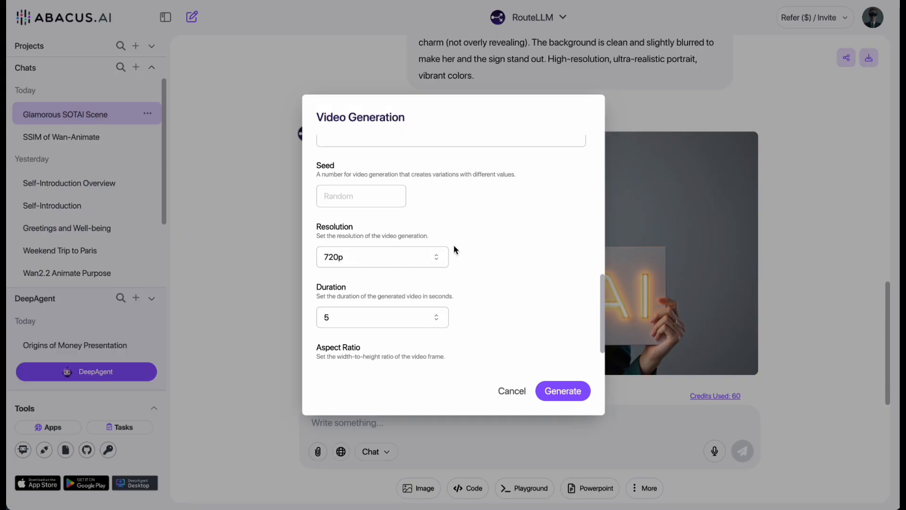
{"action": "left_click", "coordinate": [325, 147]}
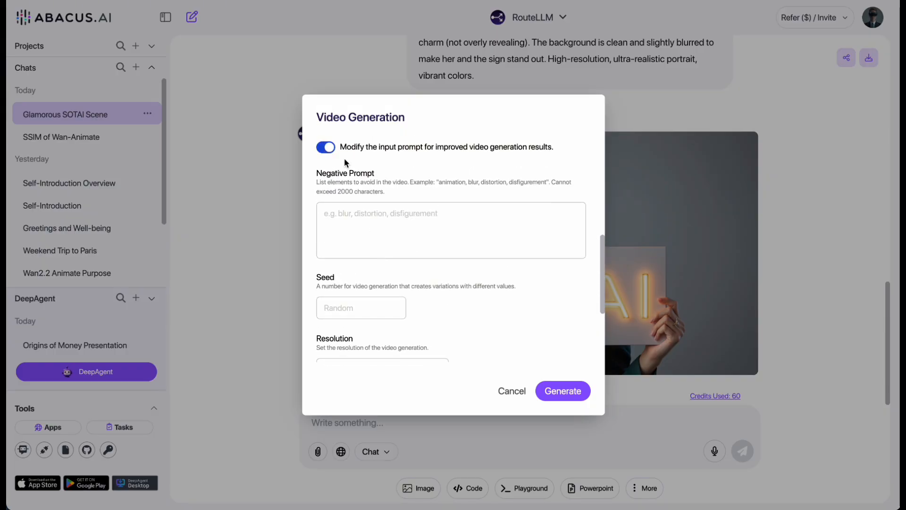
{"action": "left_click", "coordinate": [561, 390]}
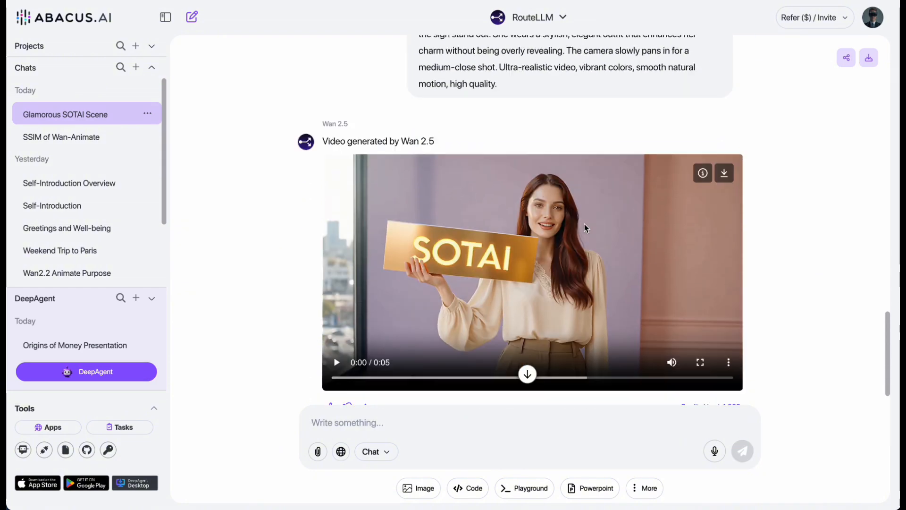
{"action": "scroll", "scroll_direction": "down", "scroll_amount": 3}
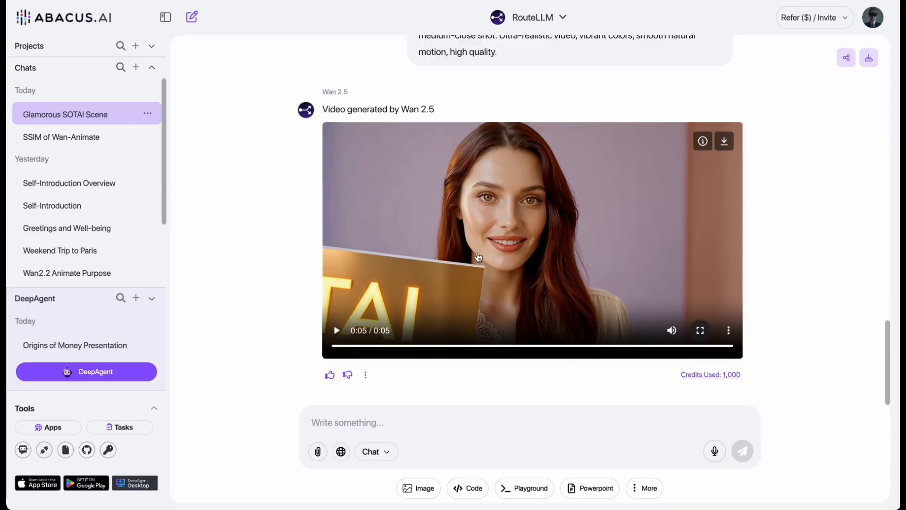
{"action": "mouse_move", "coordinate": [781, 246]}
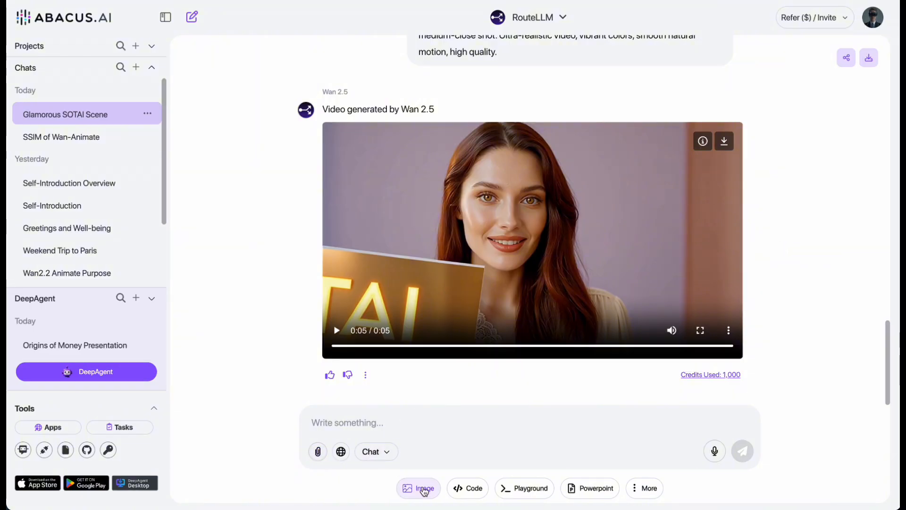
Generate an 8-second Sora 2 video of the SOTAI sign woman with prompt improvement kept on.
{"action": "left_click", "coordinate": [643, 488]}
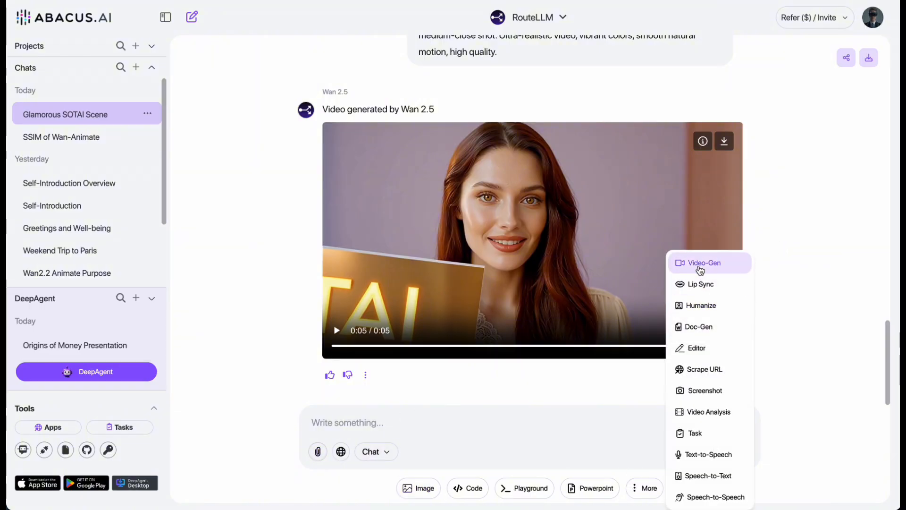
{"action": "left_click", "coordinate": [706, 262]}
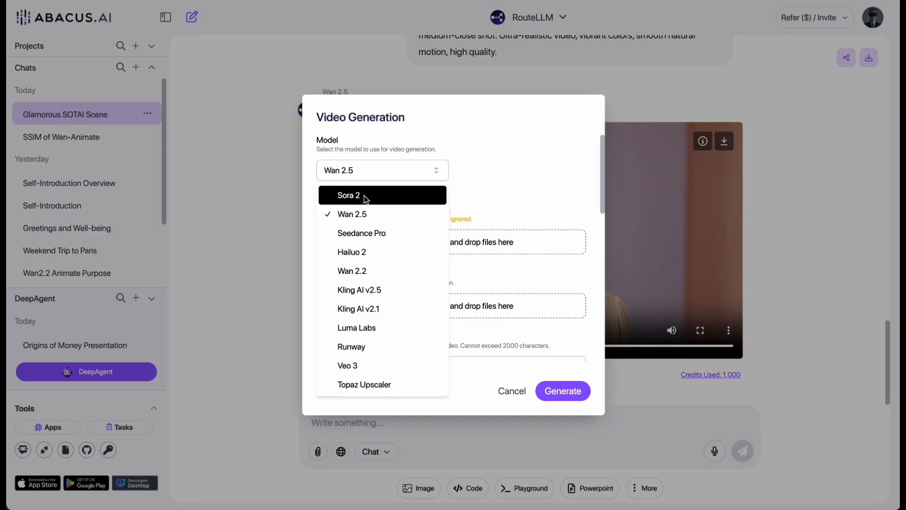
{"action": "left_click", "coordinate": [350, 195]}
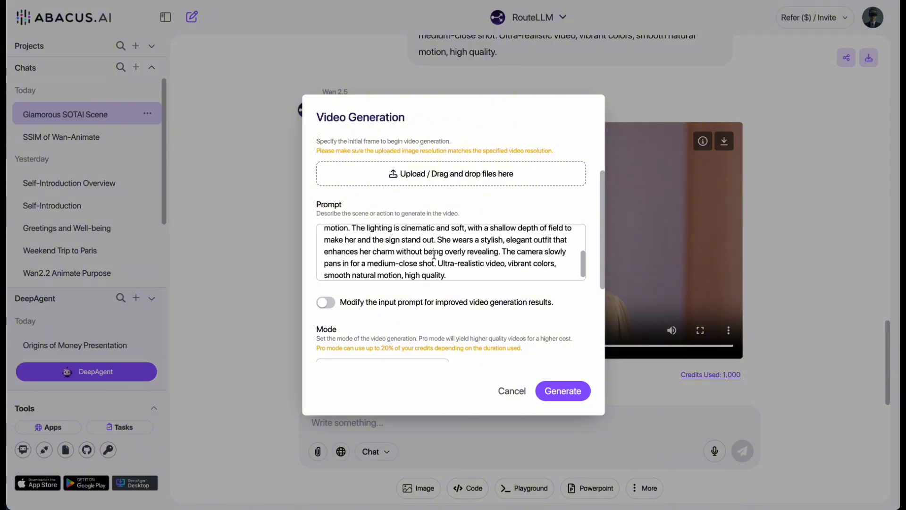
{"action": "left_click", "coordinate": [326, 221]}
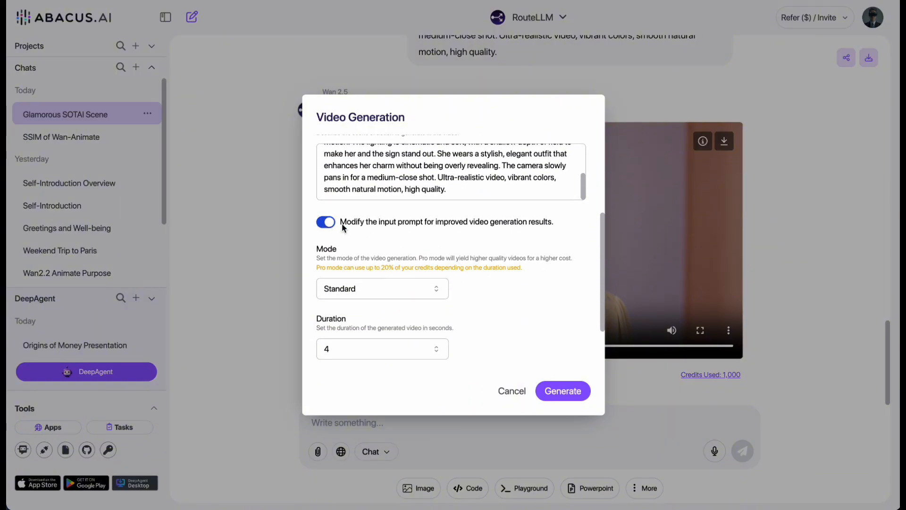
{"action": "scroll", "scroll_direction": "down", "scroll_amount": 3}
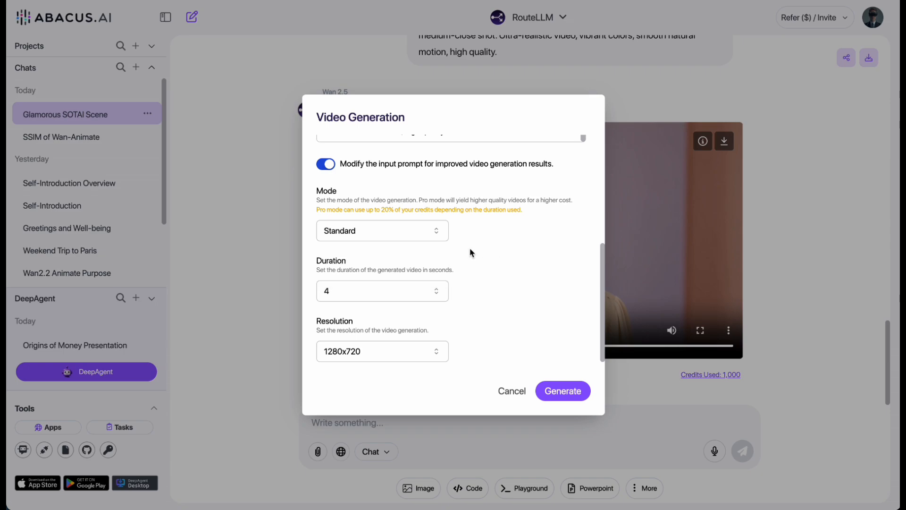
{"action": "left_click", "coordinate": [383, 230]}
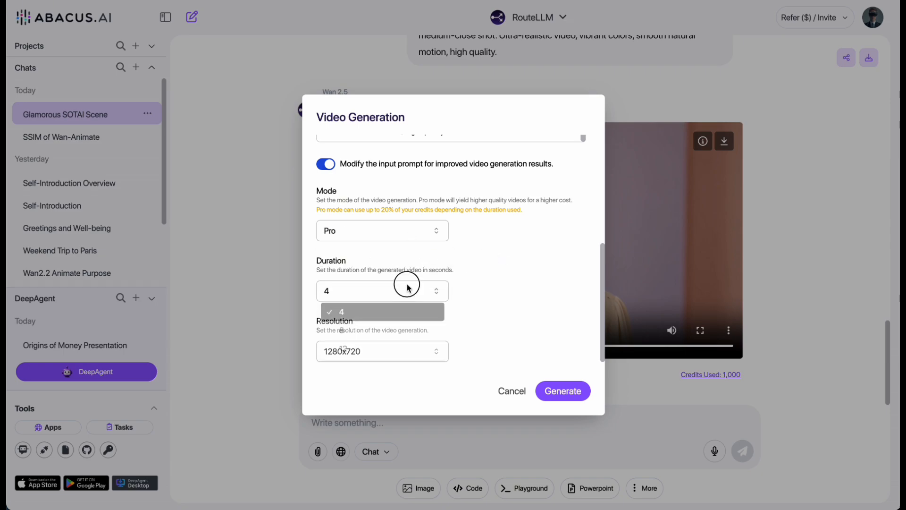
{"action": "left_click", "coordinate": [381, 290]}
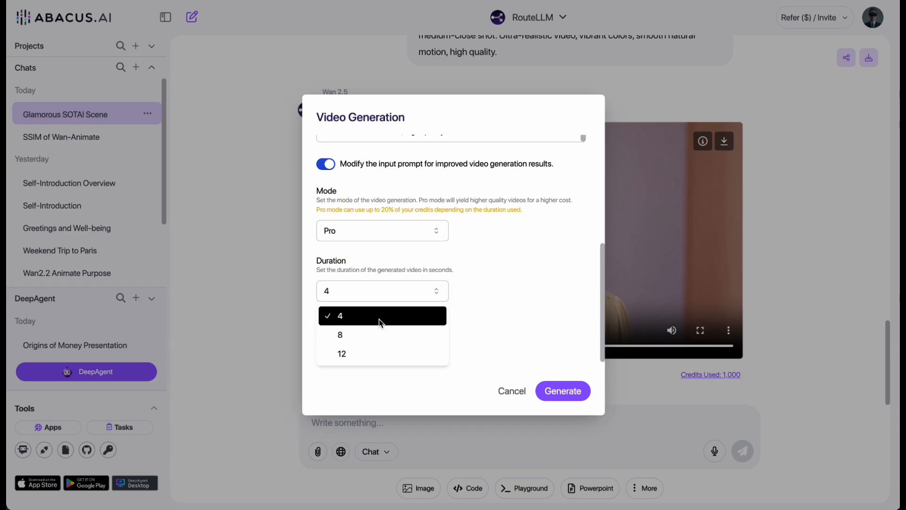
{"action": "left_click", "coordinate": [561, 391]}
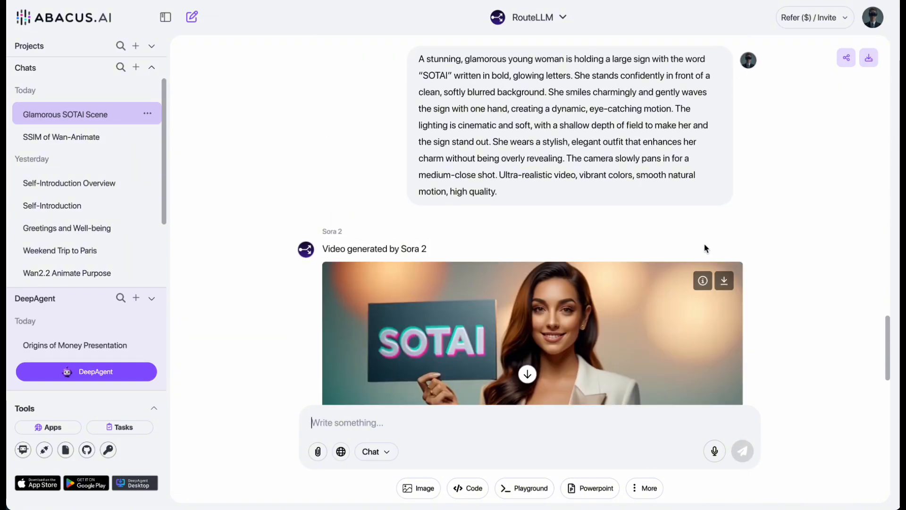
{"action": "scroll", "scroll_direction": "down", "scroll_amount": 3}
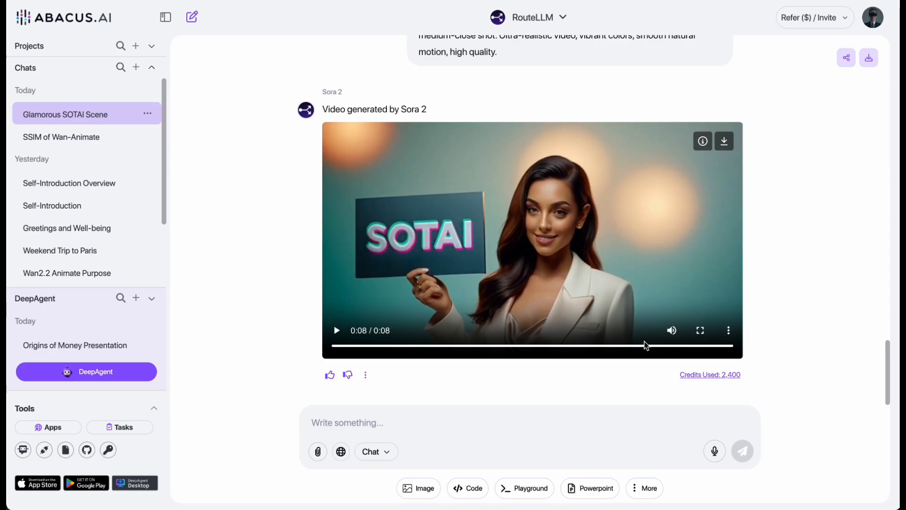
{"action": "mouse_move", "coordinate": [410, 455]}
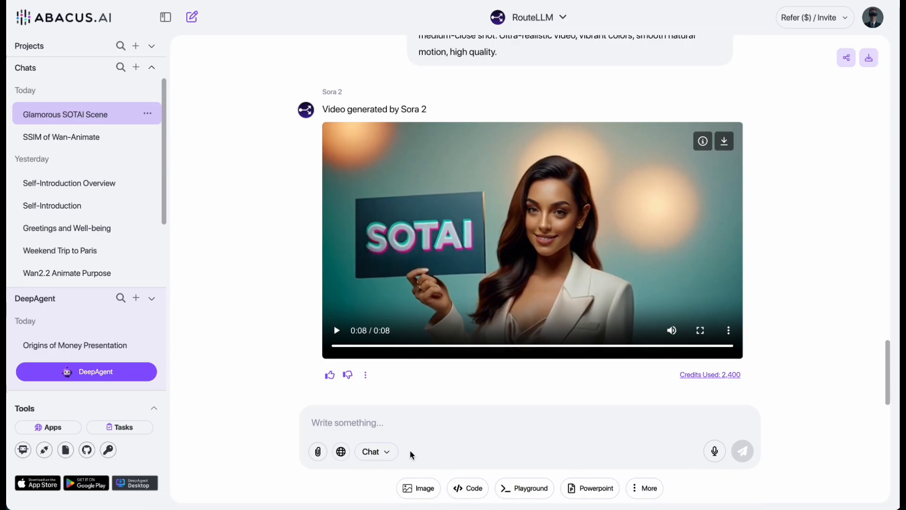
Peek at the image model list and the More tools menu, then start a new DeepAgent task.
{"action": "left_click", "coordinate": [418, 488]}
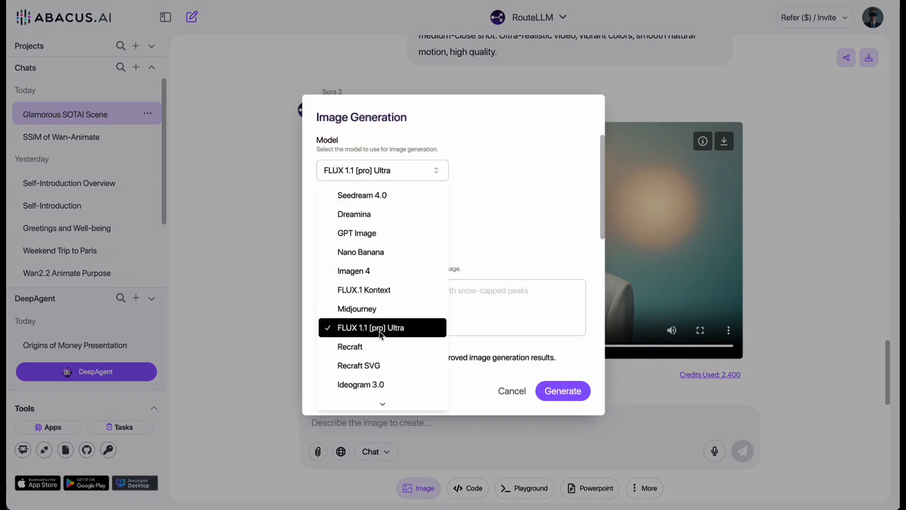
{"action": "left_click", "coordinate": [378, 328]}
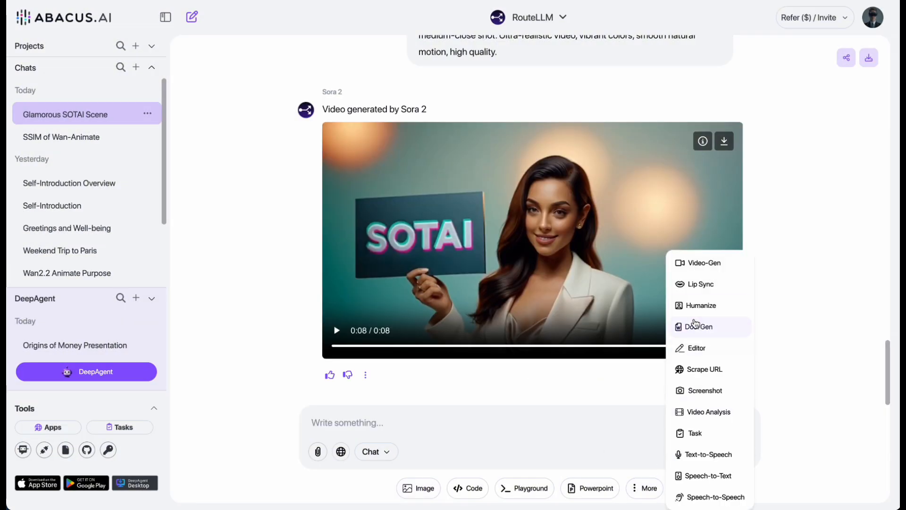
{"action": "left_click", "coordinate": [702, 263]}
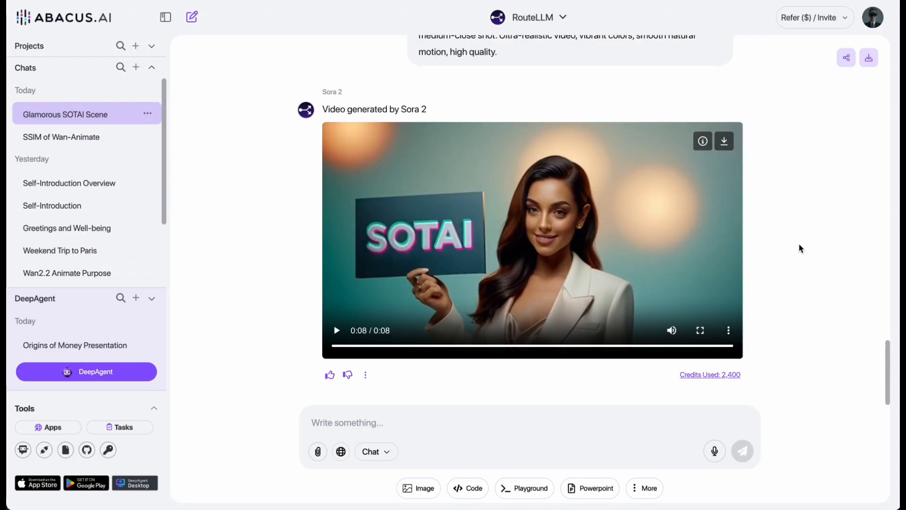
{"action": "left_click", "coordinate": [86, 372]}
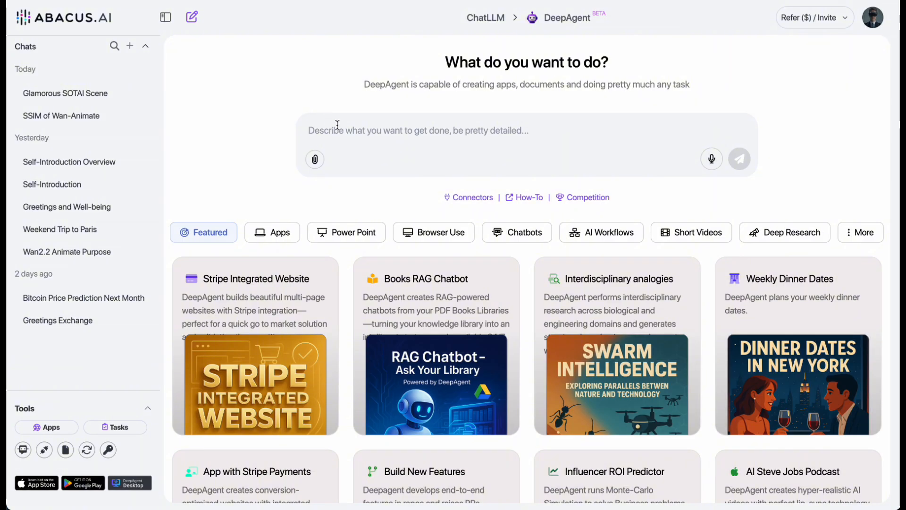
Ask DeepAgent to create a 30-second marketing video with a professional AI model introducing the SOTAI channel, and watch it work.
{"action": "type", "text": "Create a 30-second marketing video with a professional AI model introducing the SOTAI channel on YouTube. This is the link to the channel: https://www.youtube.com/@sotaihub"}
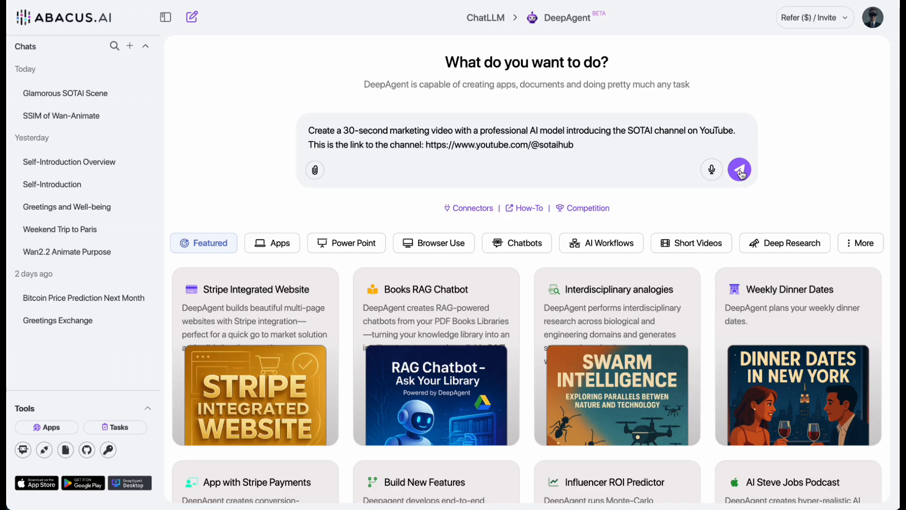
{"action": "left_click", "coordinate": [739, 169]}
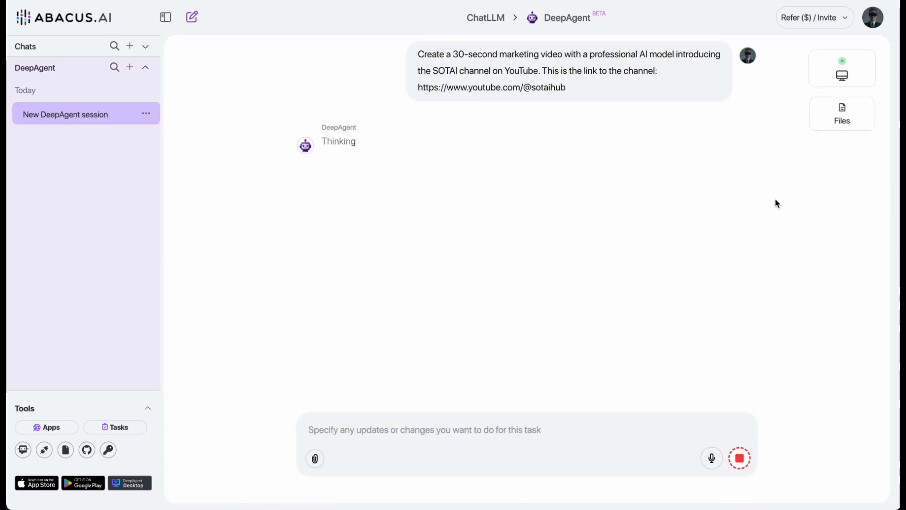
{"action": "left_click", "coordinate": [841, 75]}
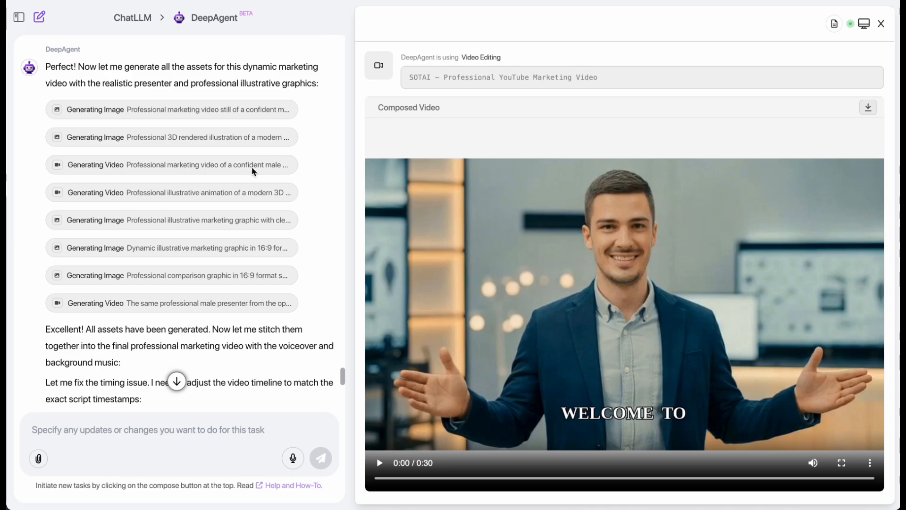
{"action": "scroll", "scroll_direction": "down", "scroll_amount": 3}
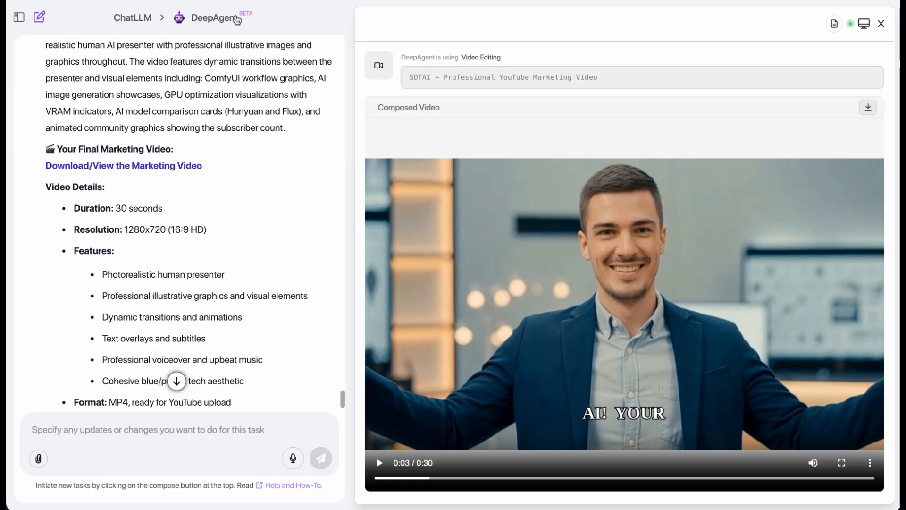
{"action": "mouse_move", "coordinate": [299, 317]}
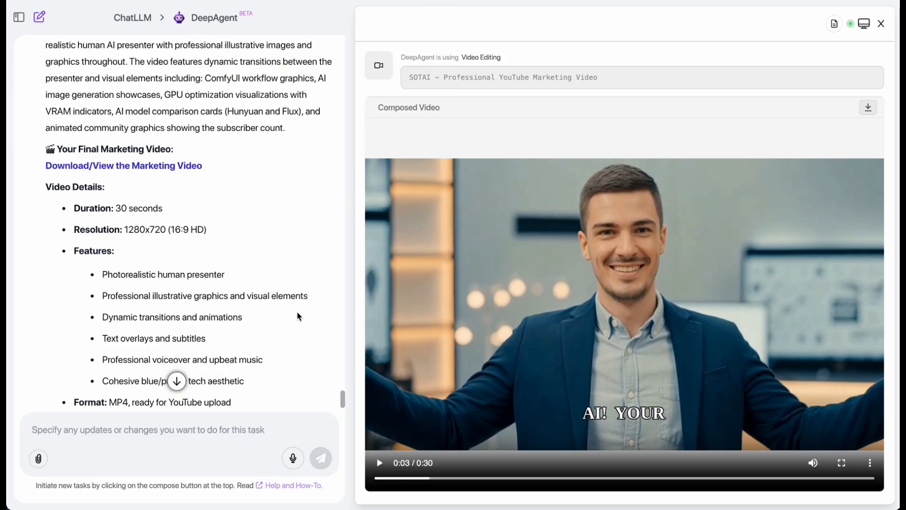
{"action": "scroll", "scroll_direction": "down", "scroll_amount": 3}
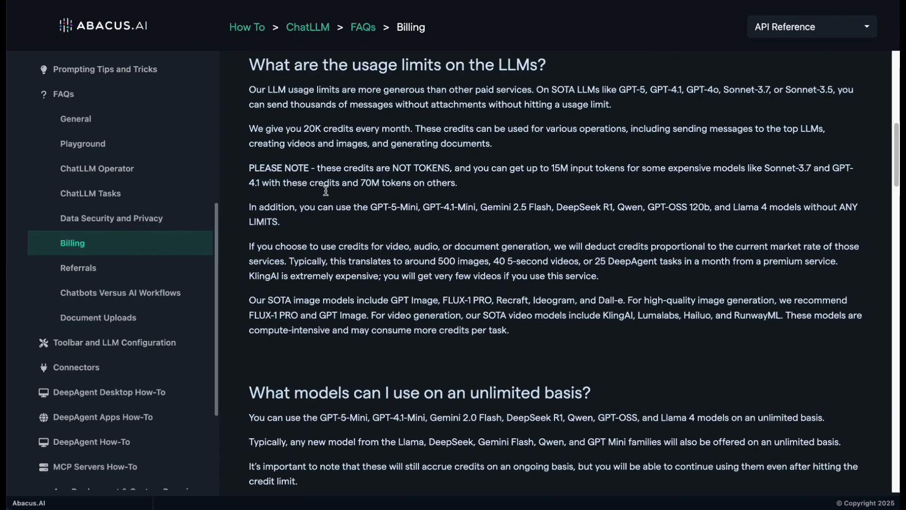
Highlight the Billing FAQ passages on credits not being tokens, unlimited models and typical monthly usage estimates.
{"action": "double_click", "coordinate": [278, 67]}
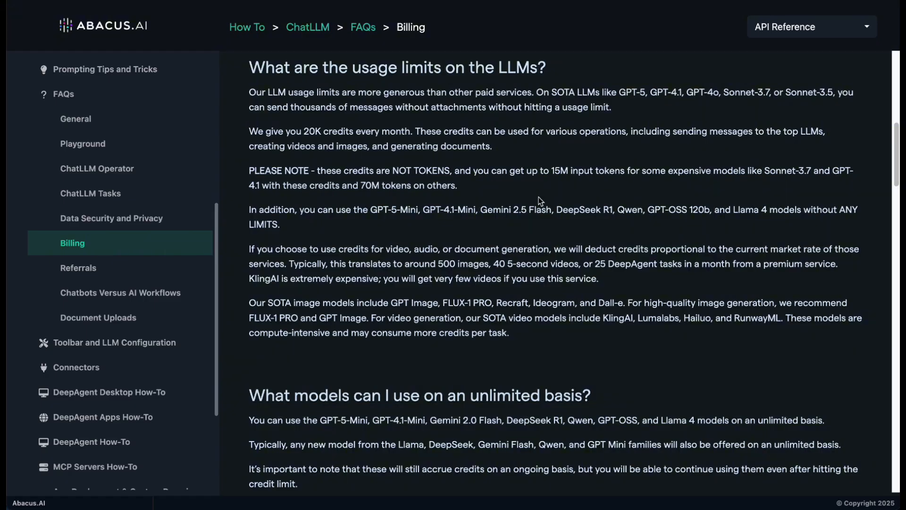
{"action": "scroll", "scroll_direction": "down", "scroll_amount": 3}
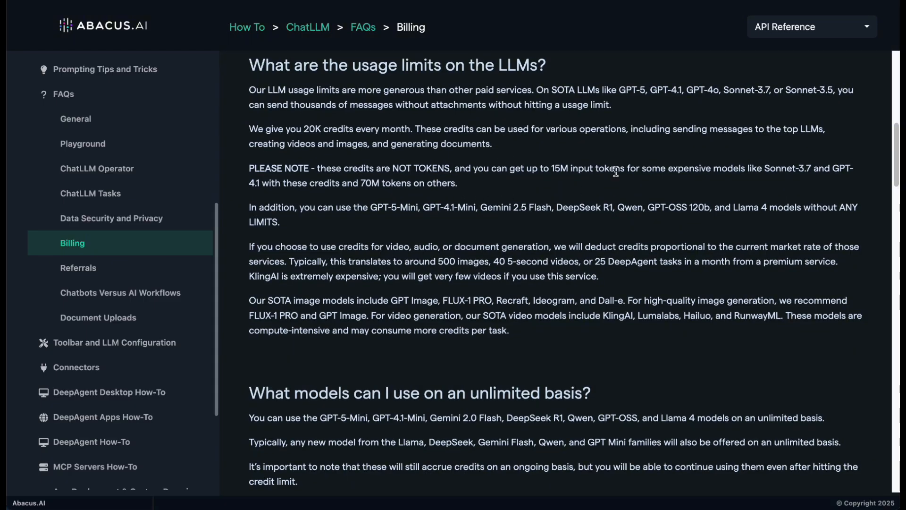
{"action": "mouse_move", "coordinate": [536, 180]}
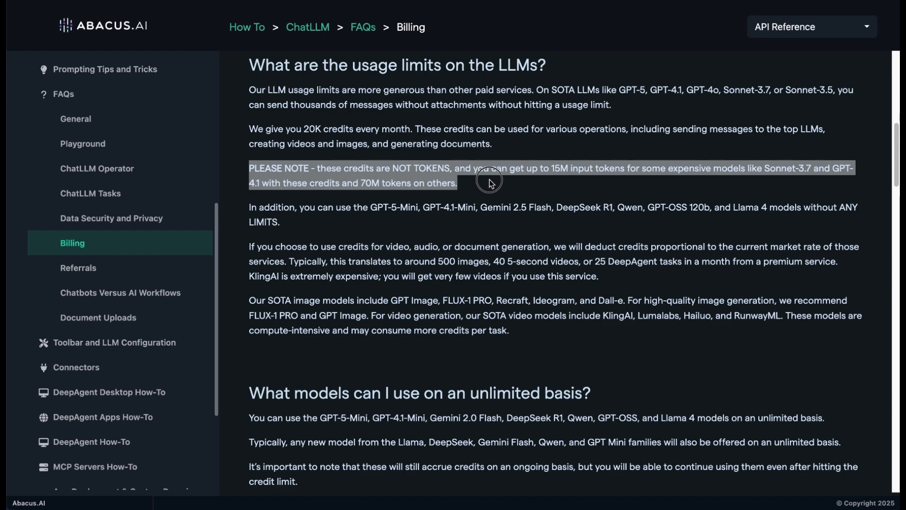
{"action": "left_click", "coordinate": [488, 185]}
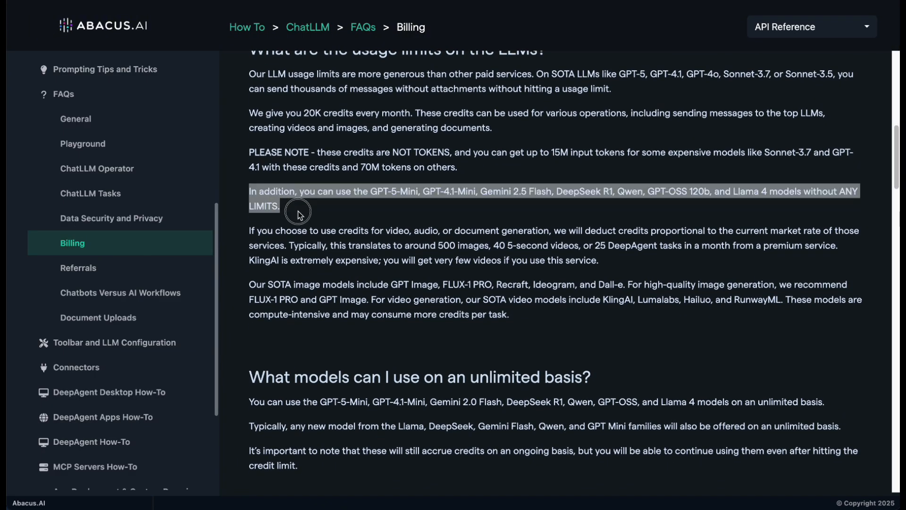
{"action": "mouse_move", "coordinate": [517, 220]}
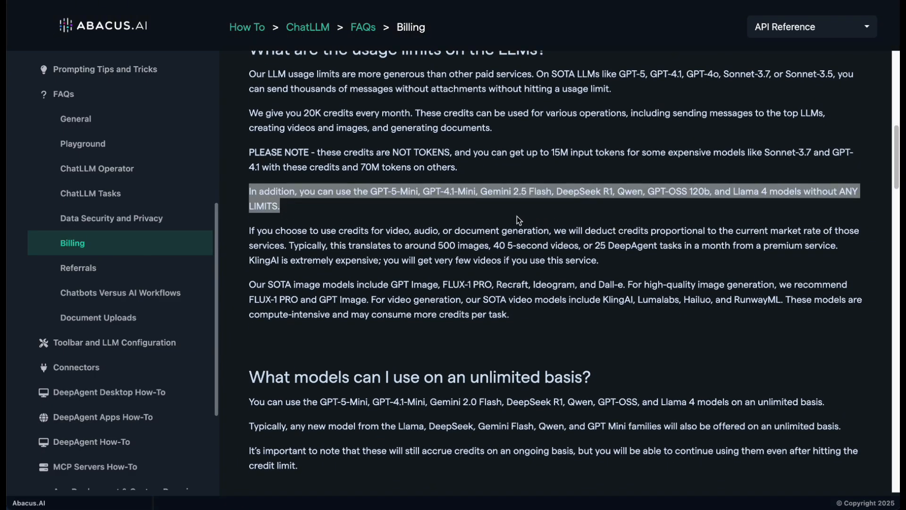
{"action": "mouse_move", "coordinate": [503, 220]}
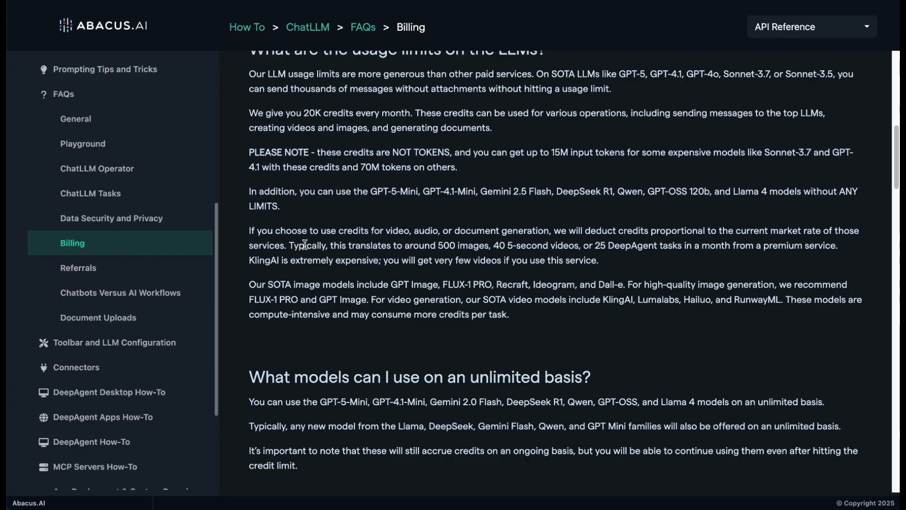
{"action": "left_click_drag", "start_coordinate": [289, 246], "coordinate": [569, 259]}
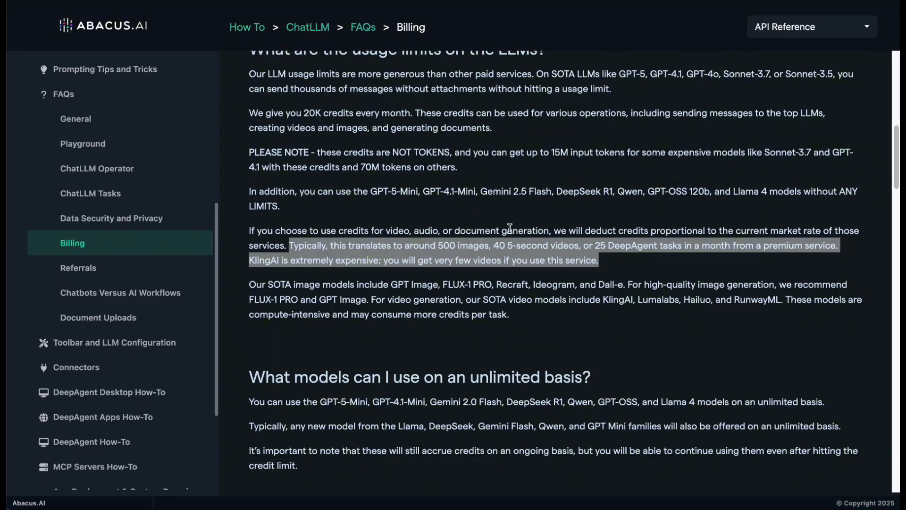
{"action": "mouse_move", "coordinate": [639, 263]}
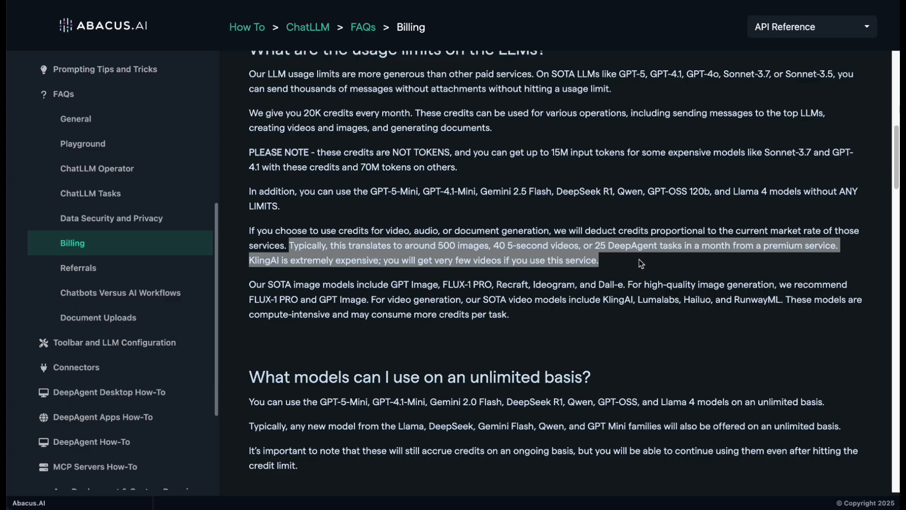
{"action": "mouse_move", "coordinate": [732, 228]}
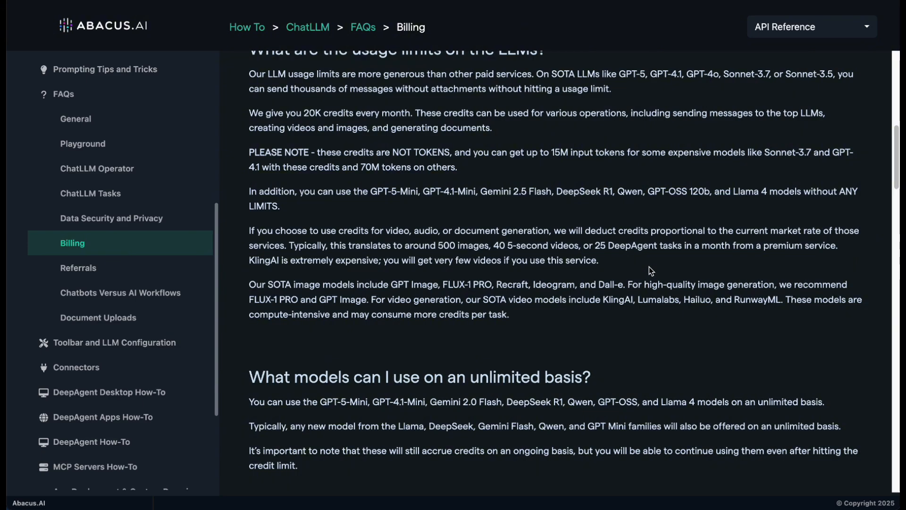
{"action": "mouse_move", "coordinate": [604, 281]}
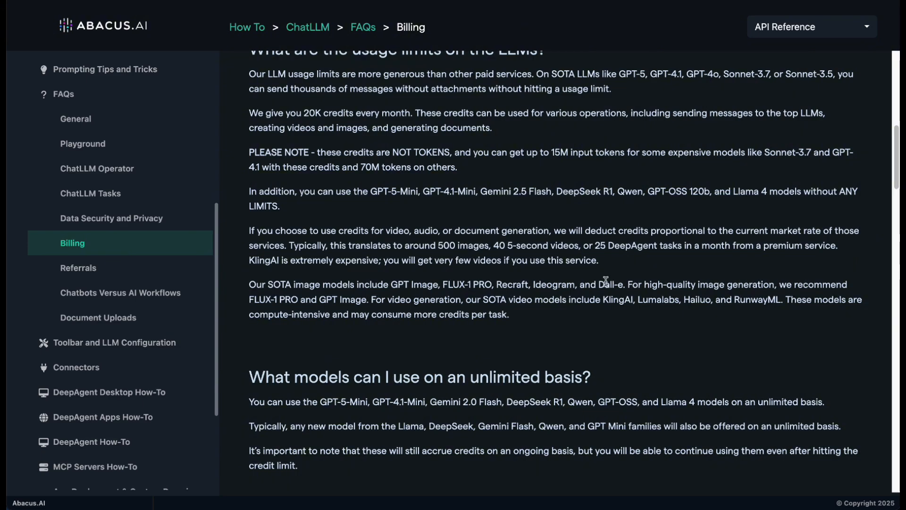